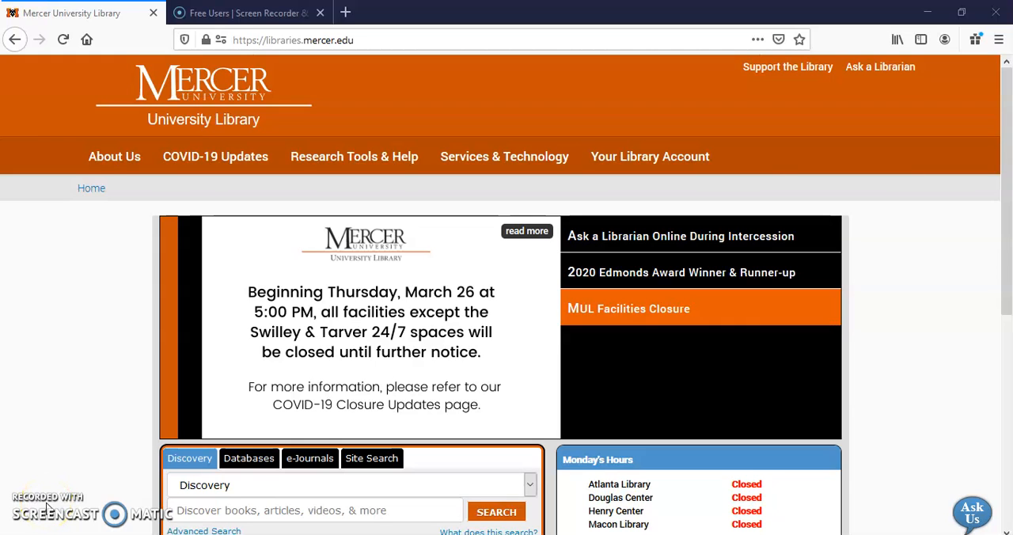
mouse_move(434, 71)
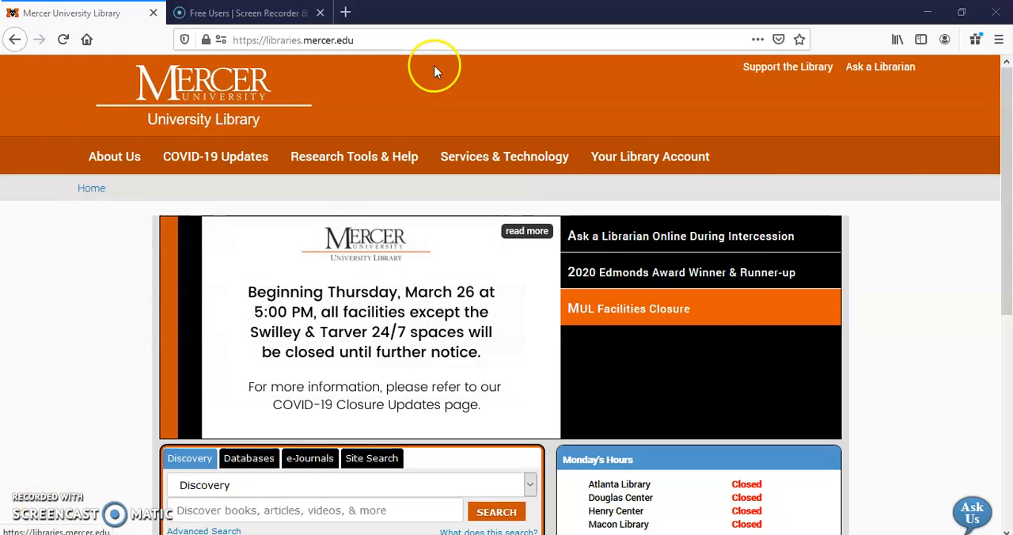
mouse_move(435, 72)
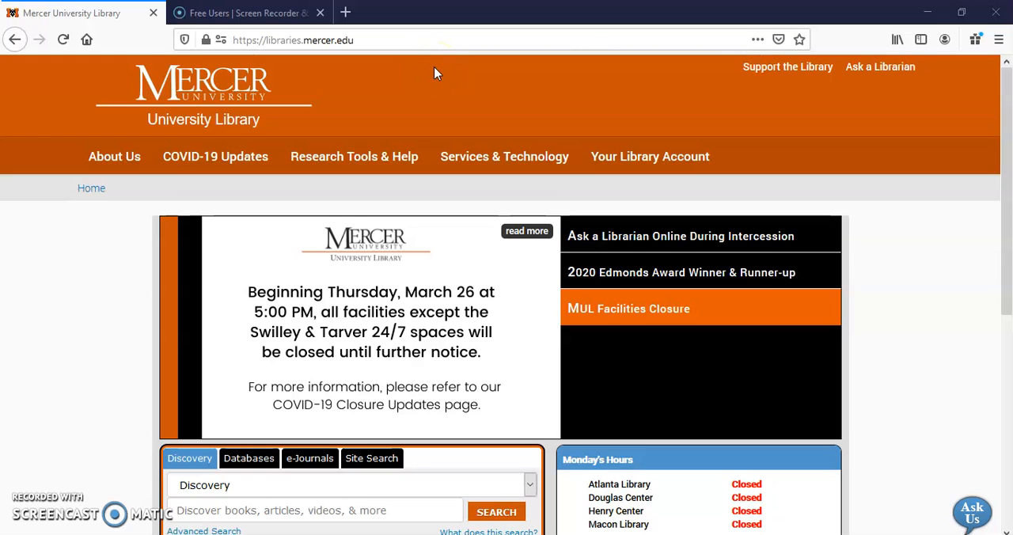
Go to Research Guides & Tutorials, expand Chemistry under By Subject, and open its guide.
click(293, 39)
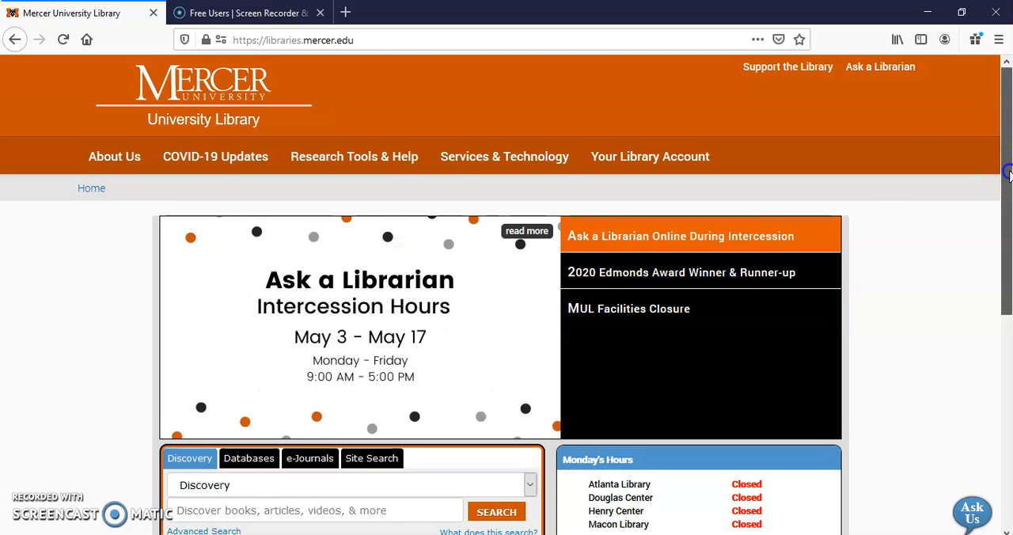
scroll(down, 3)
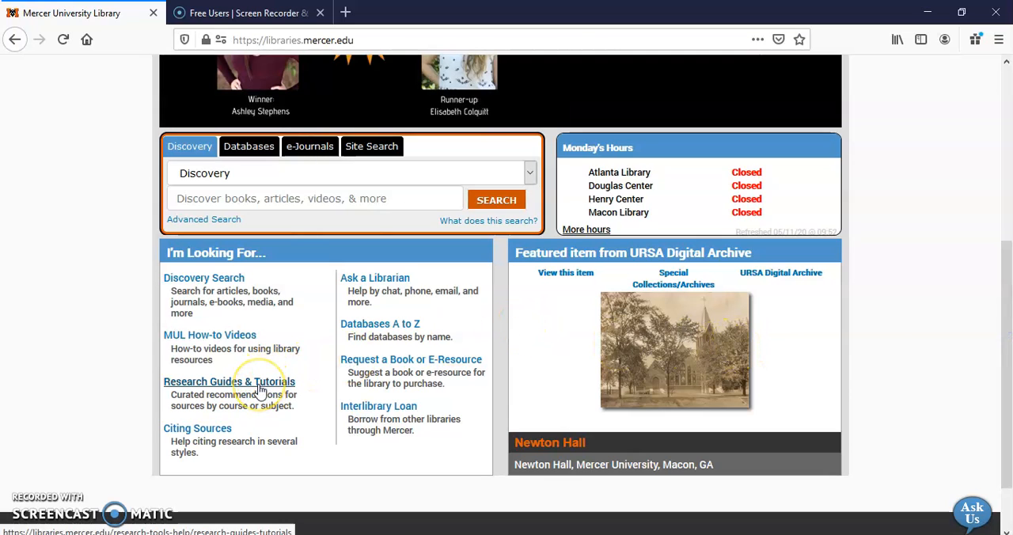
click(229, 381)
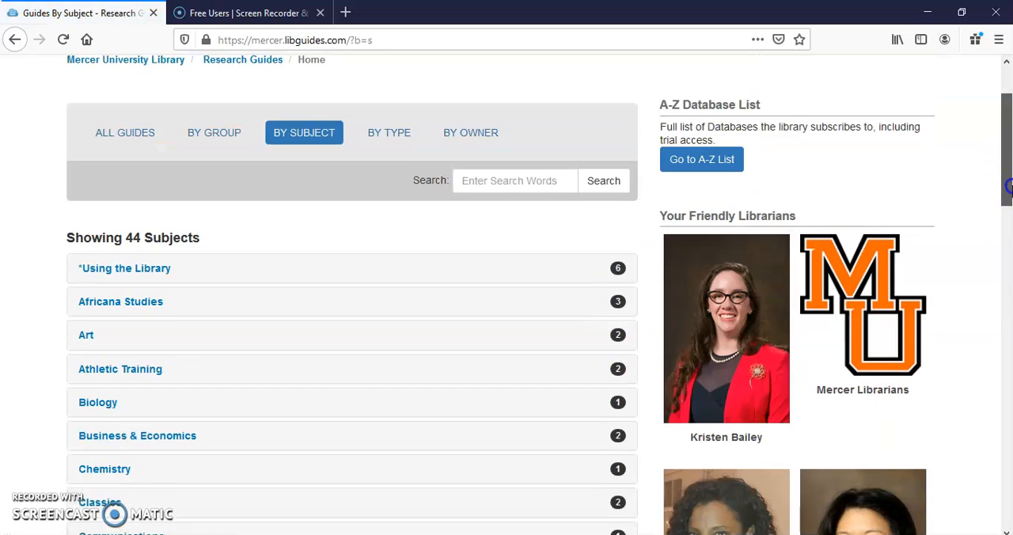
scroll(down, 3)
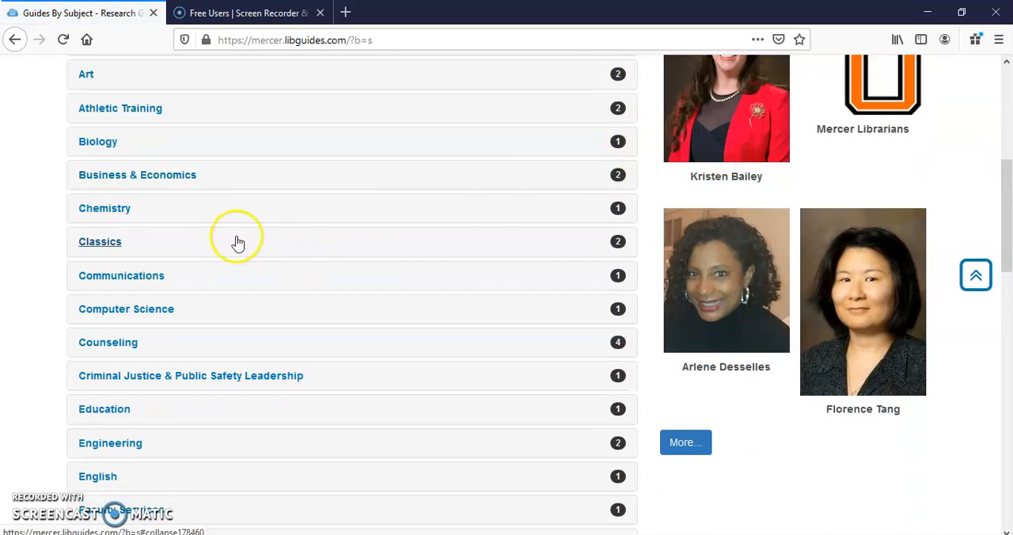
click(104, 207)
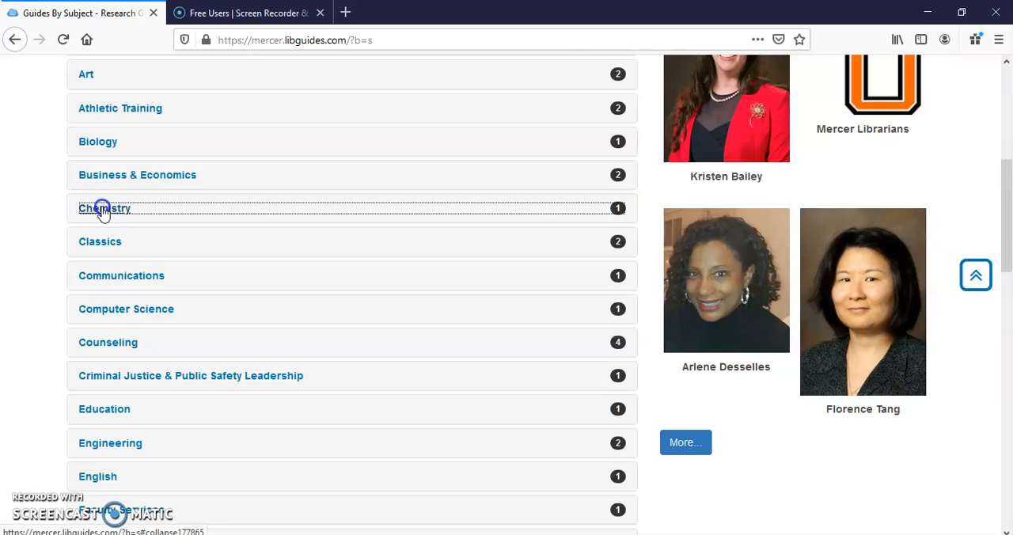
click(104, 208)
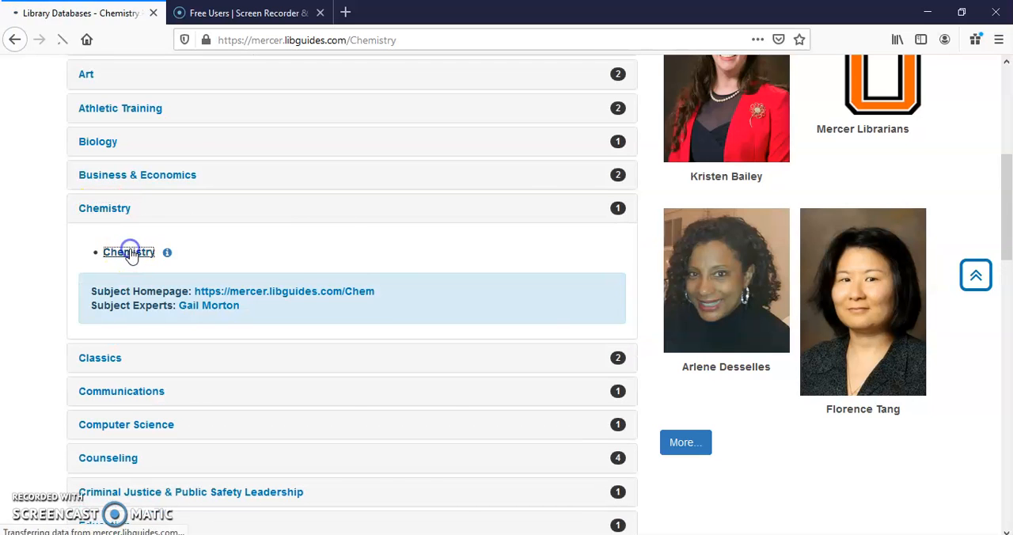
Scroll the Chemistry guide to Library Databases and follow the Web of Science link.
click(128, 252)
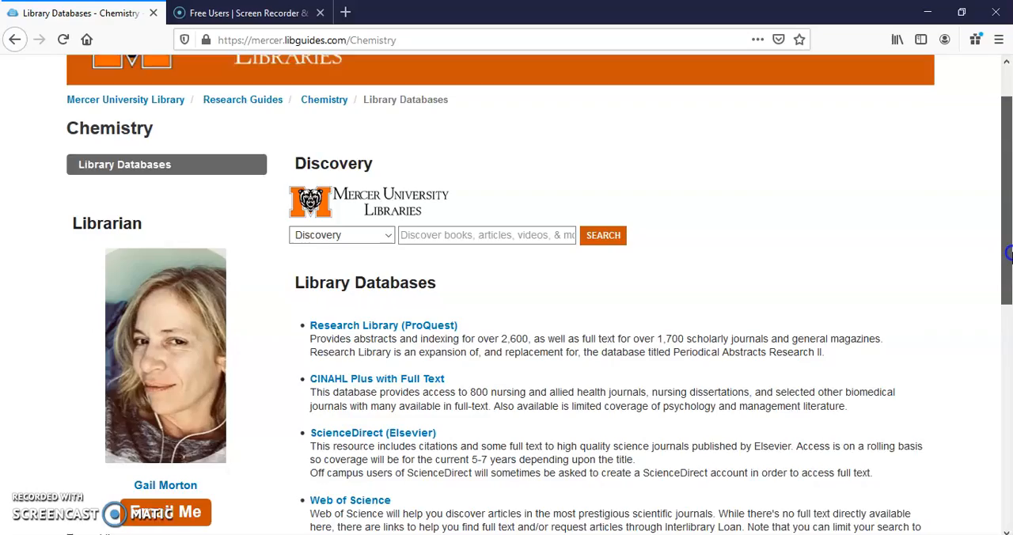
scroll(down, 3)
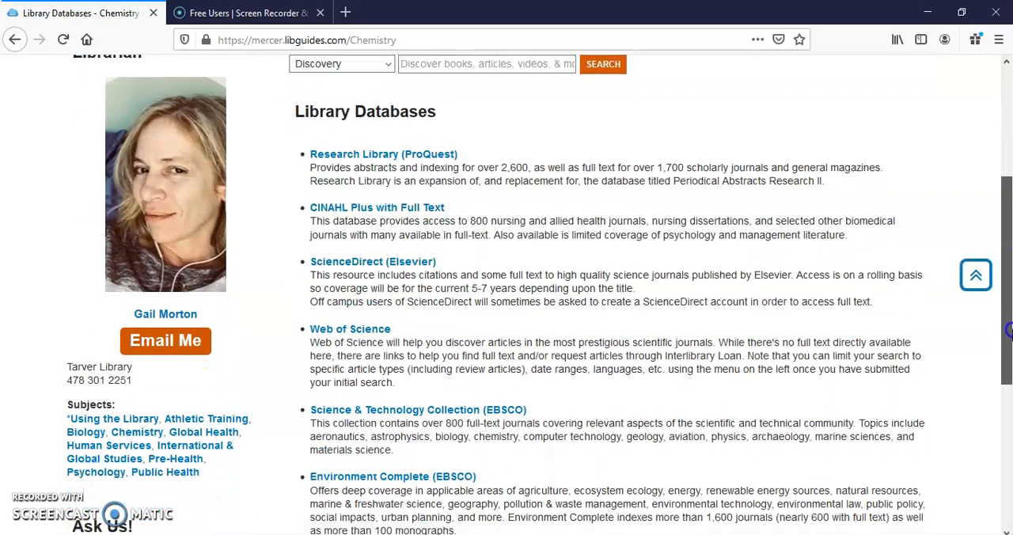
scroll(down, 3)
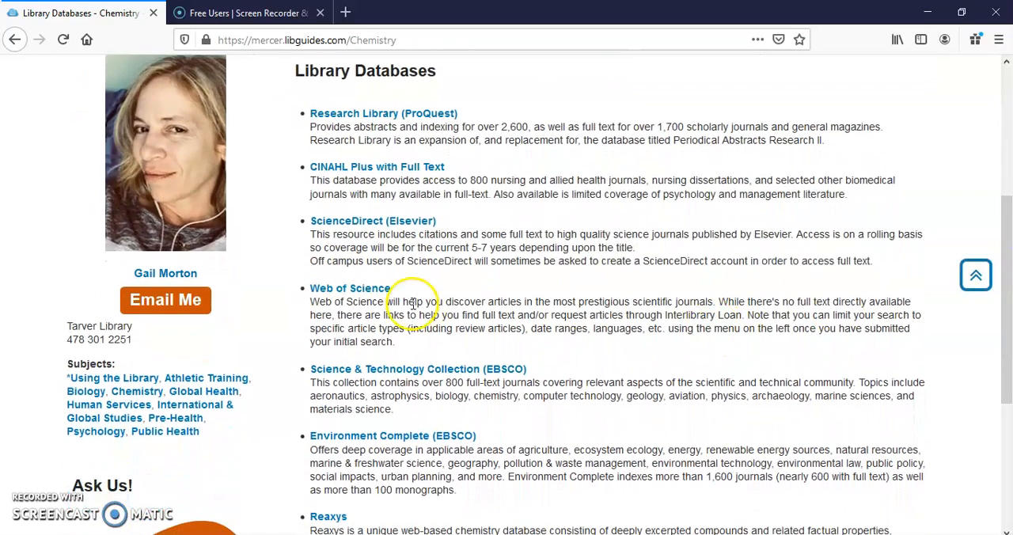
click(349, 288)
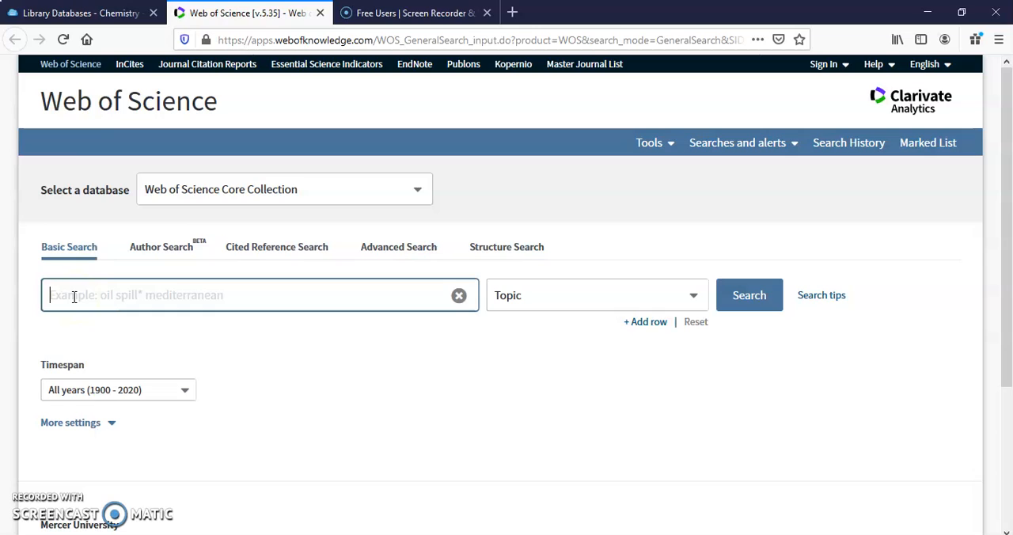
Search Topic for 'plastic and degradation', correcting the trailing typo before submitting.
text(plast)
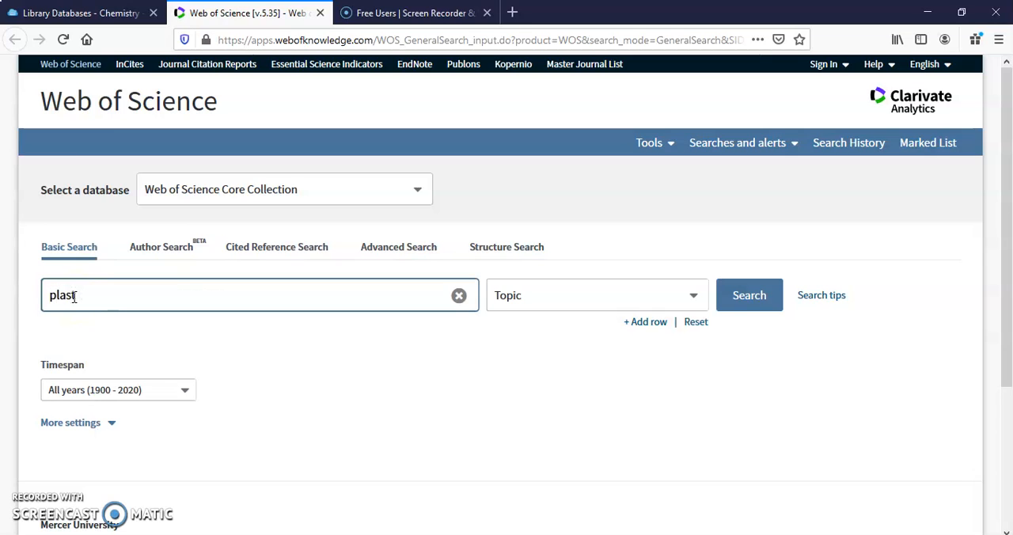
text(ic and deg)
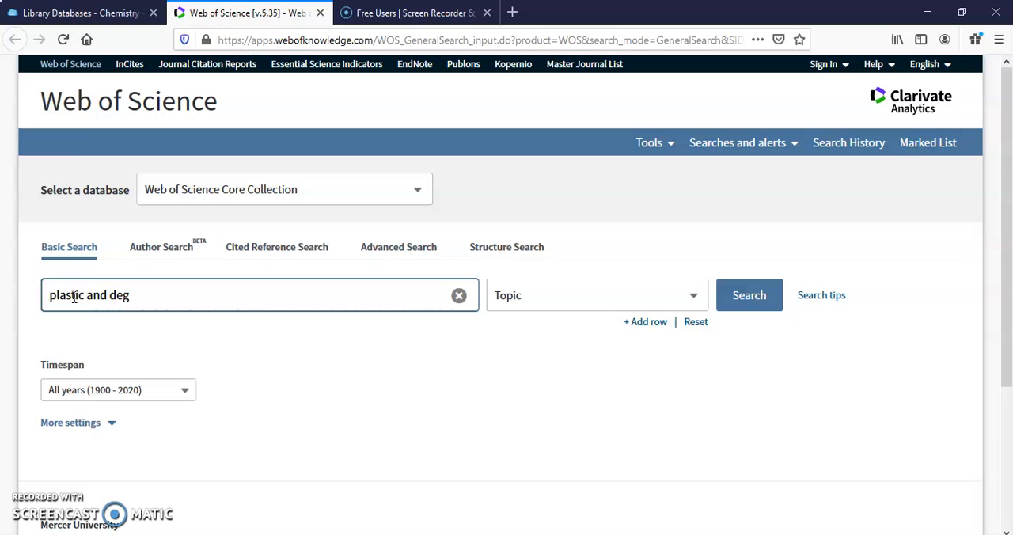
text(ration a)
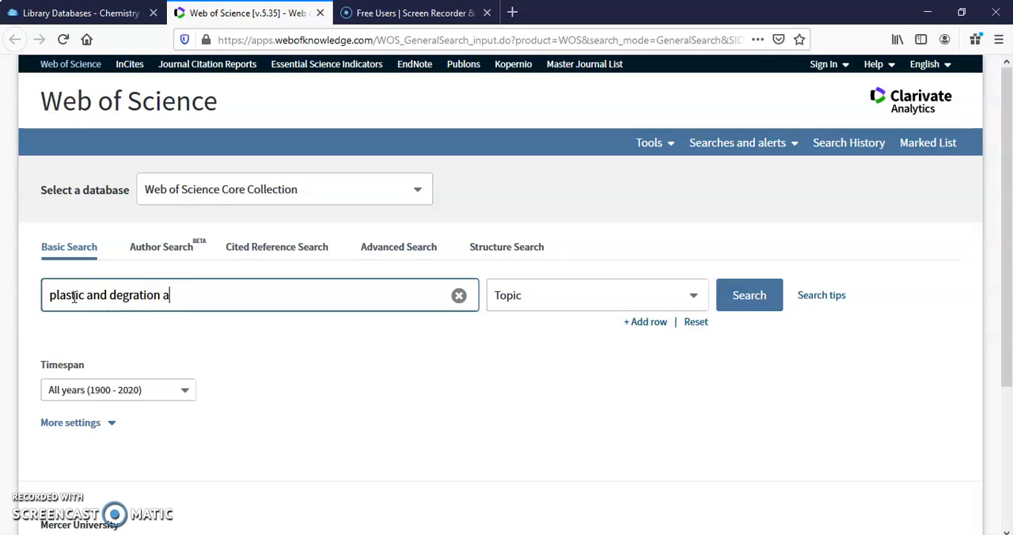
key(Backspace)
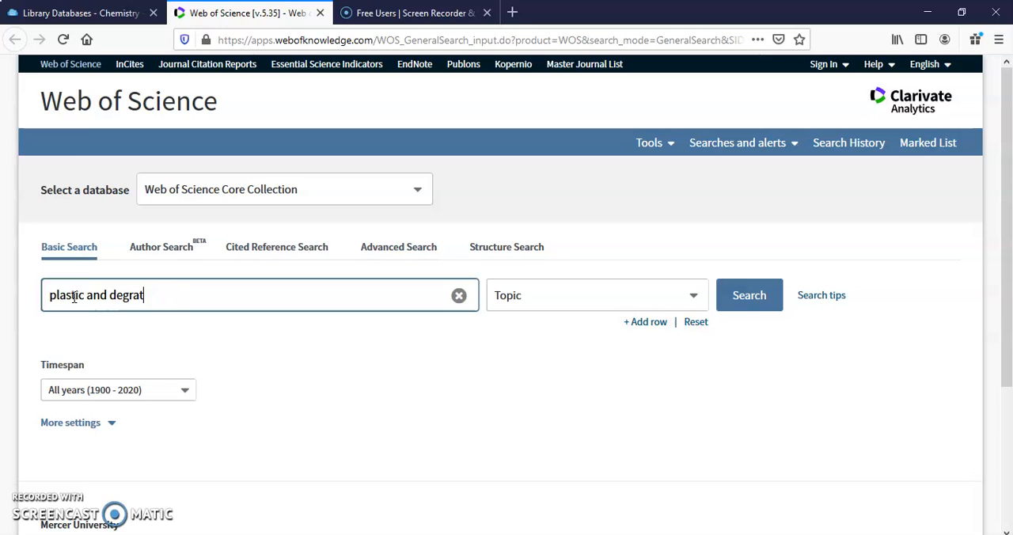
click(748, 294)
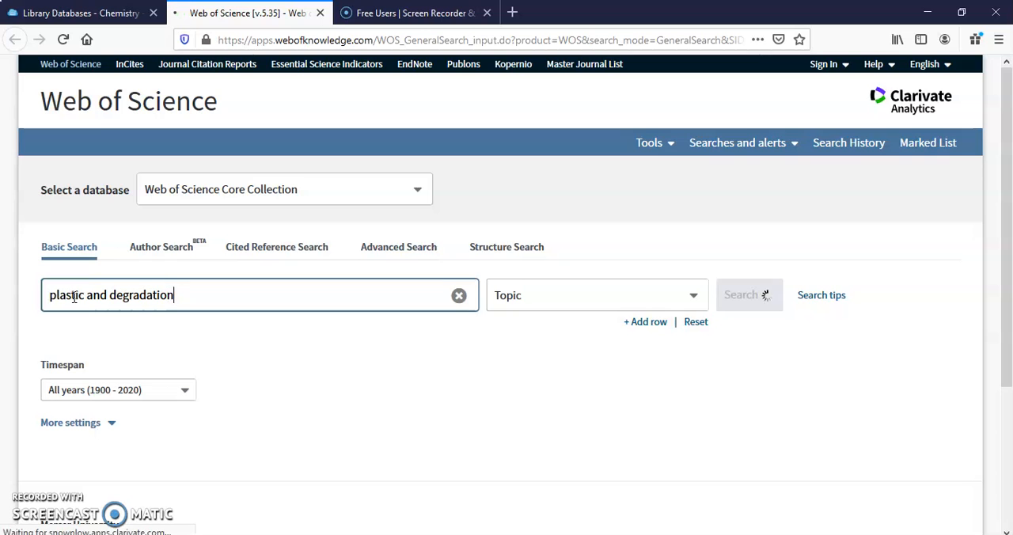
click(747, 294)
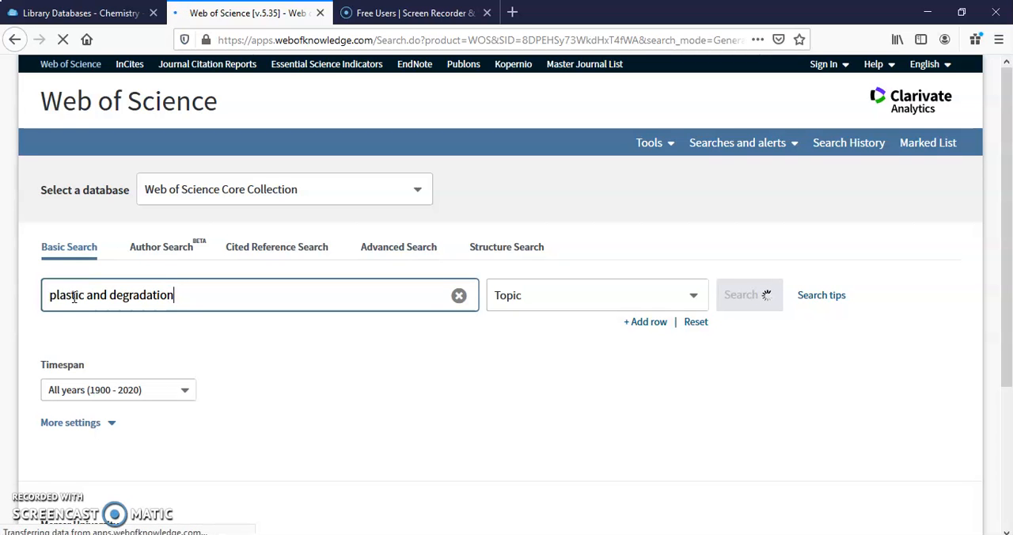
click(747, 295)
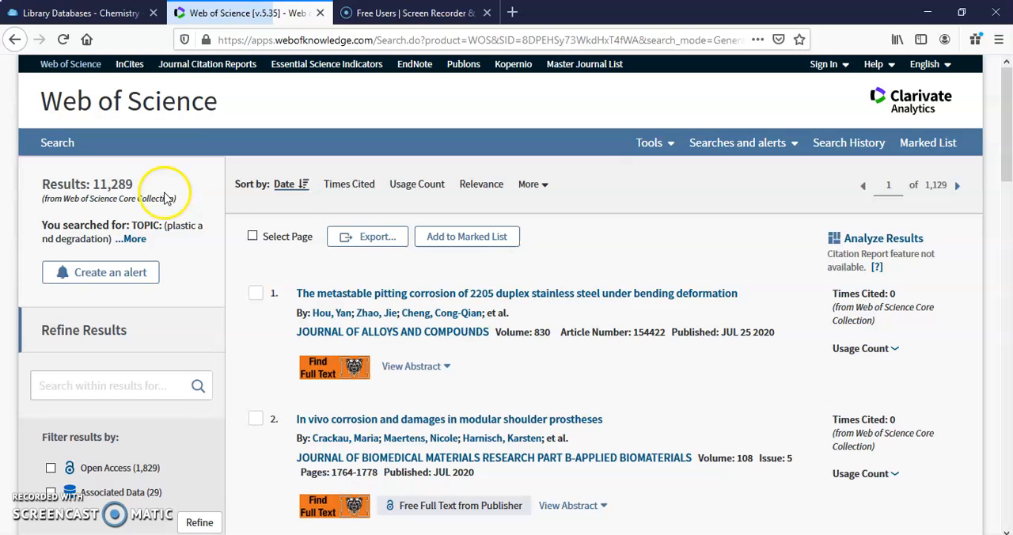
mouse_move(255, 289)
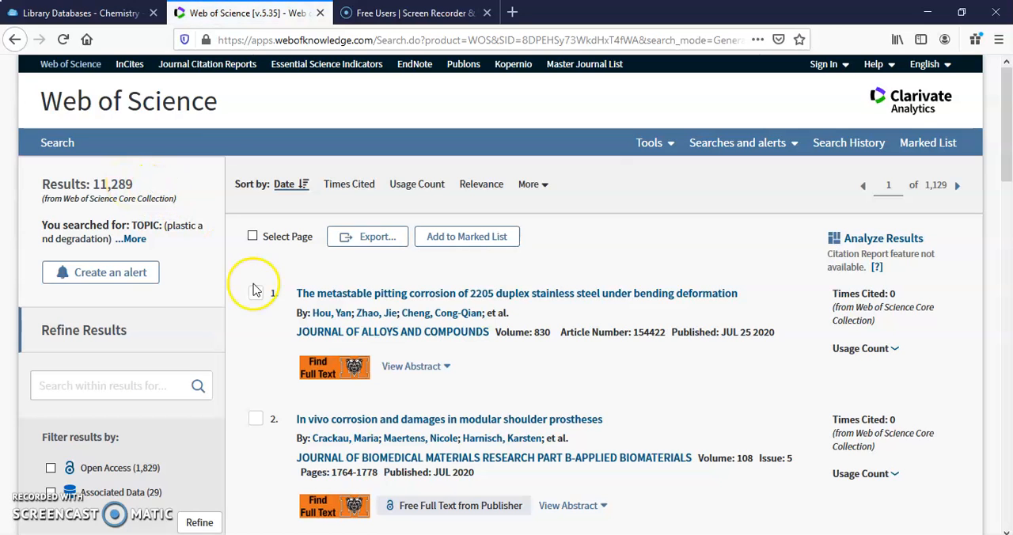
mouse_move(334, 372)
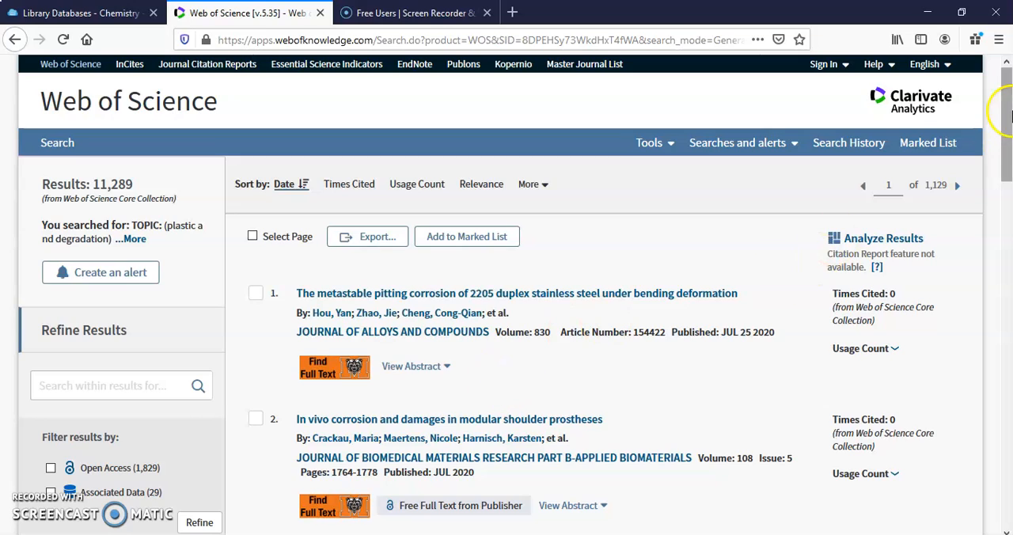
scroll(down, 3)
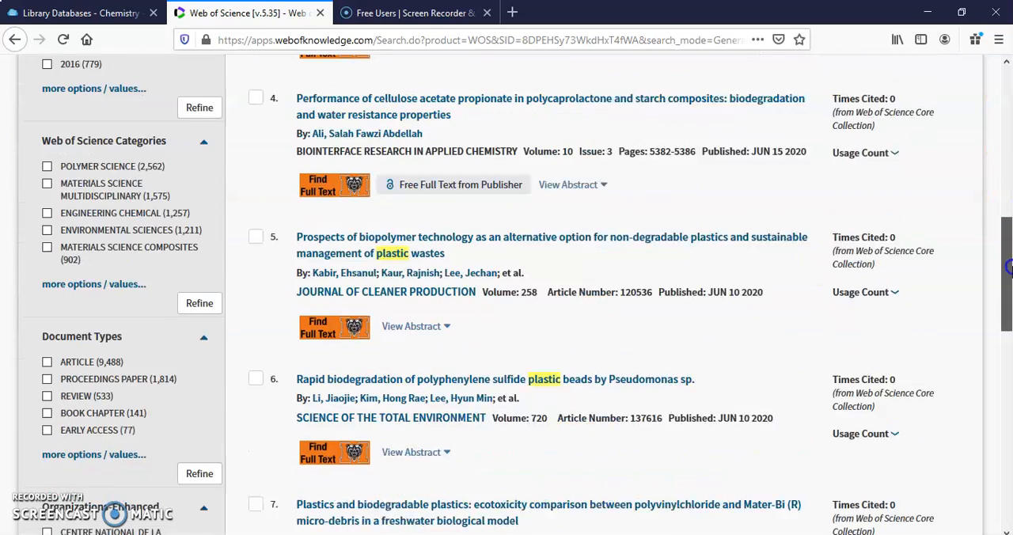
scroll(down, 3)
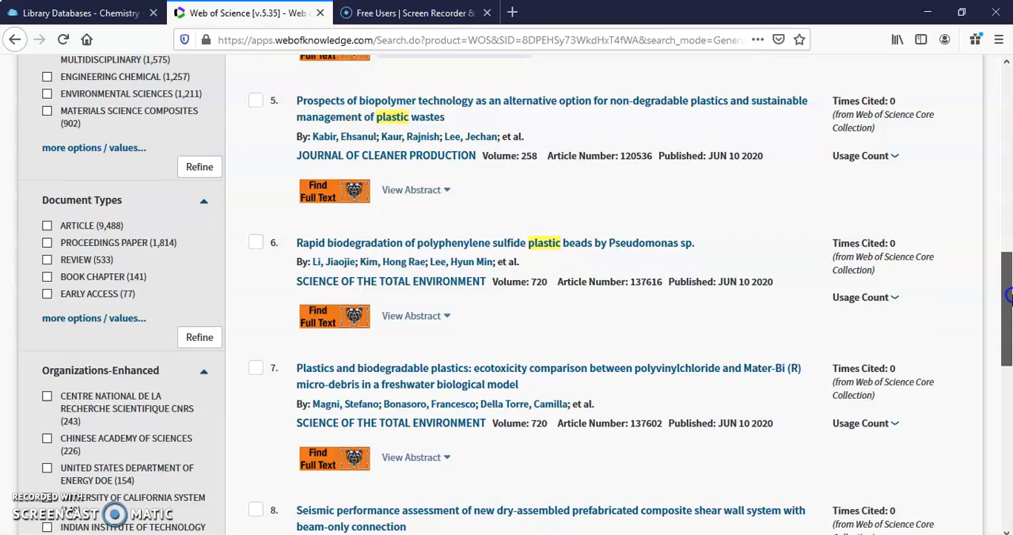
scroll(up, 3)
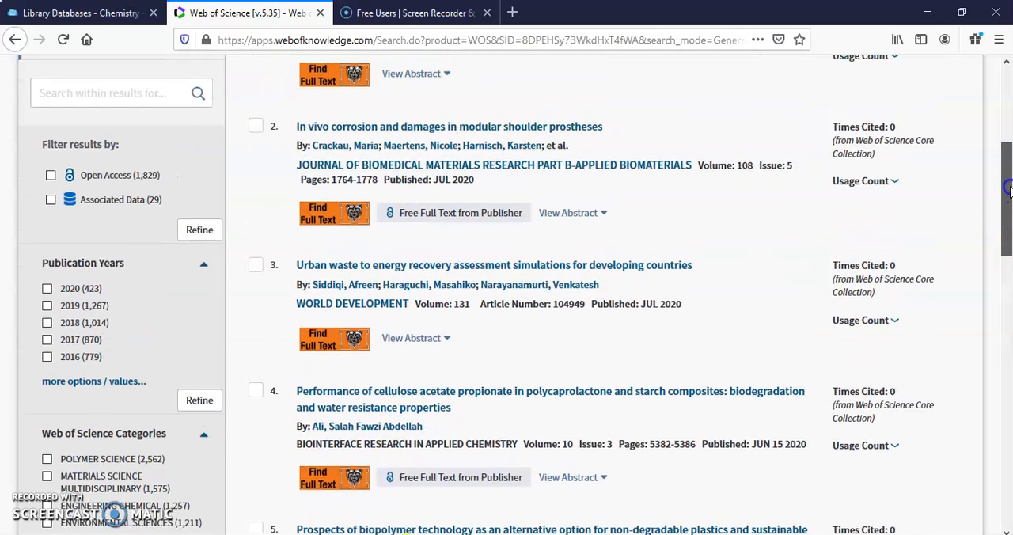
scroll(up, 3)
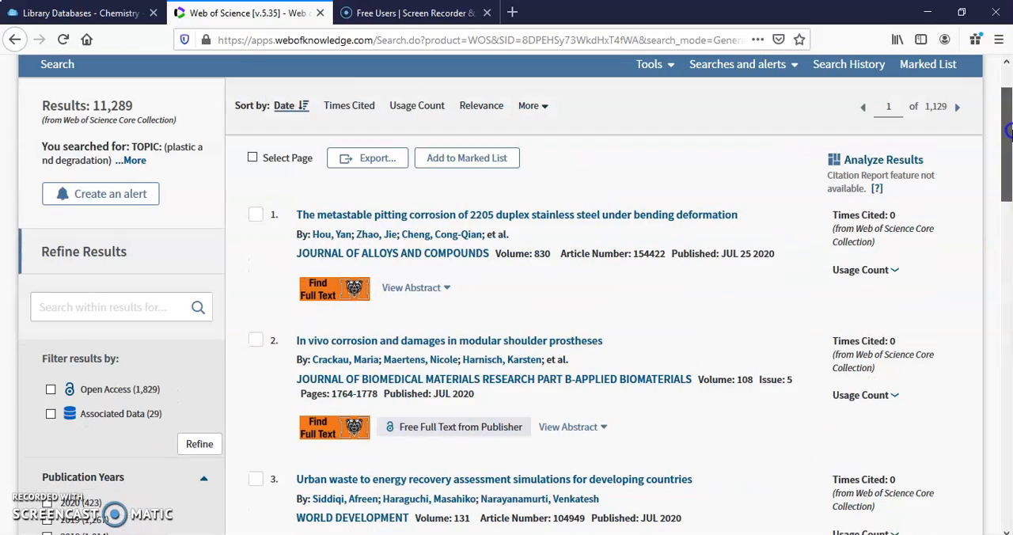
scroll(up, 3)
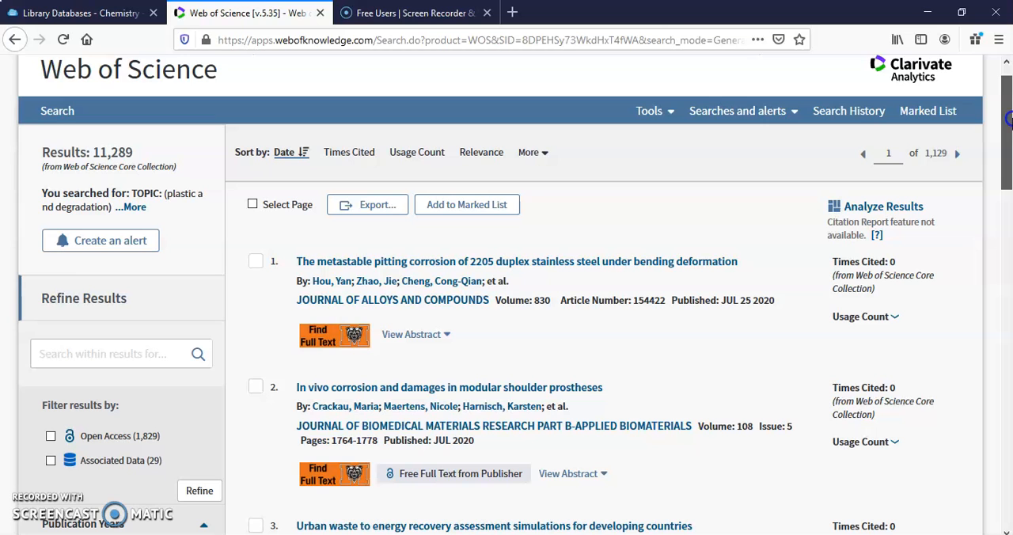
scroll(down, 3)
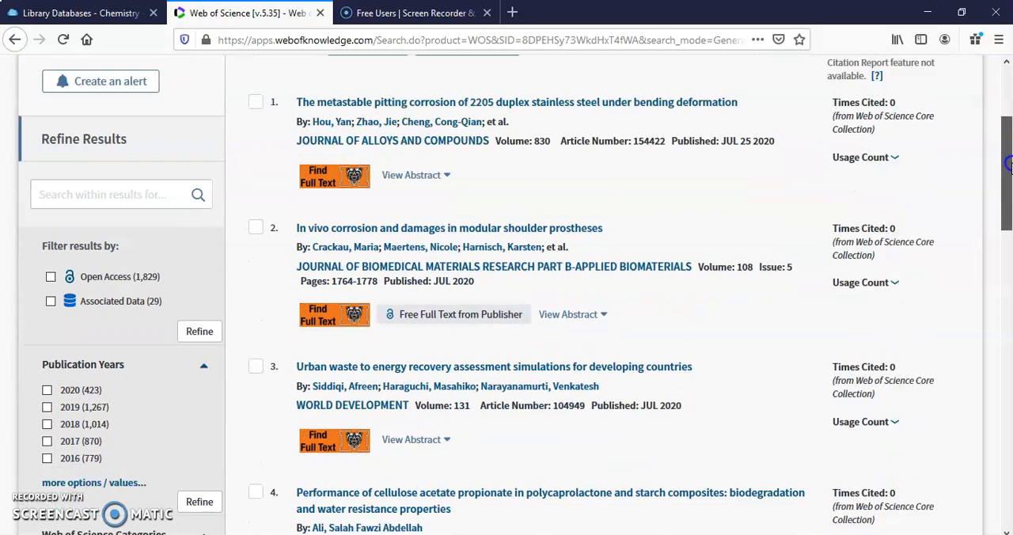
scroll(down, 3)
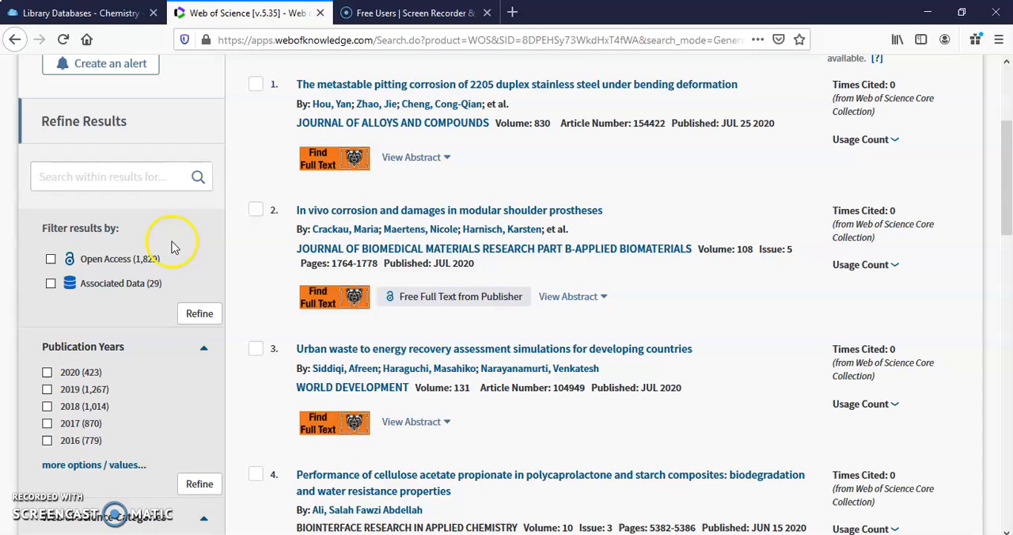
mouse_move(248, 251)
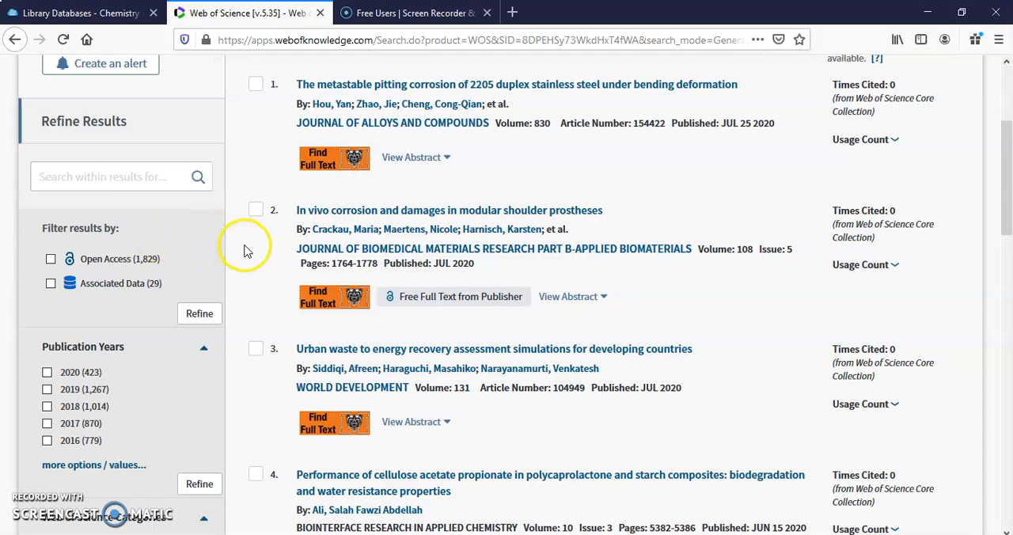
mouse_move(101, 289)
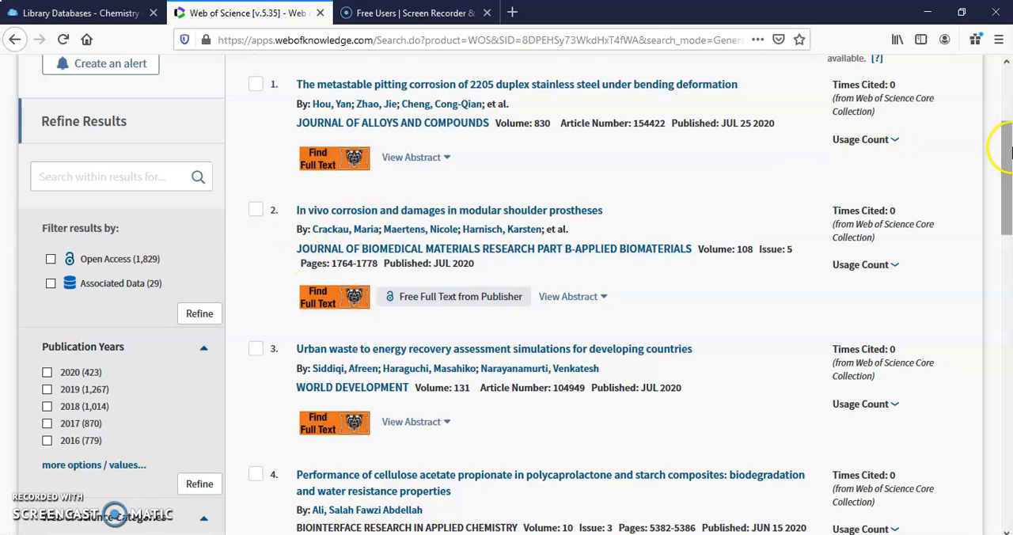
Scroll through the 11,289 date-sorted results and the Refine Results panel.
scroll(down, 3)
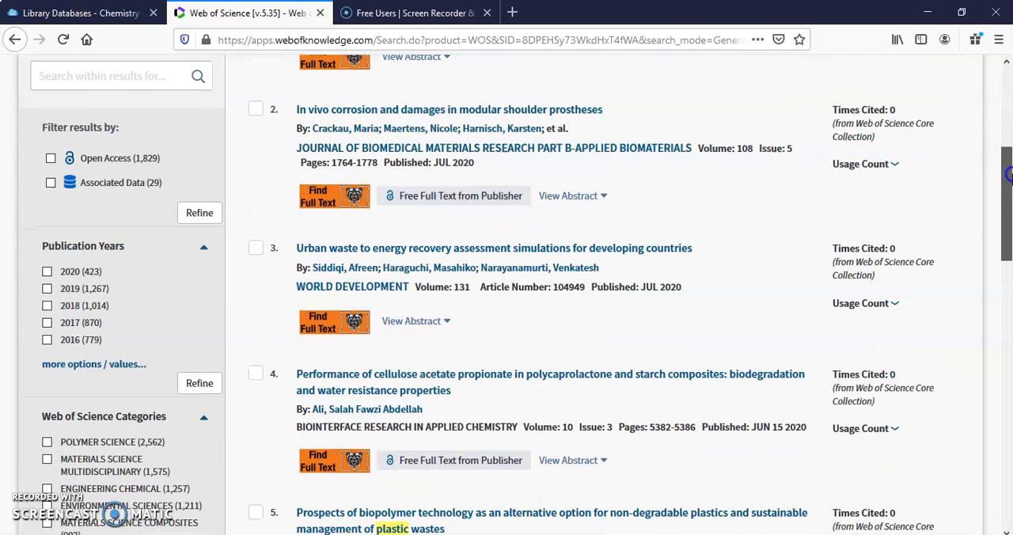
scroll(down, 3)
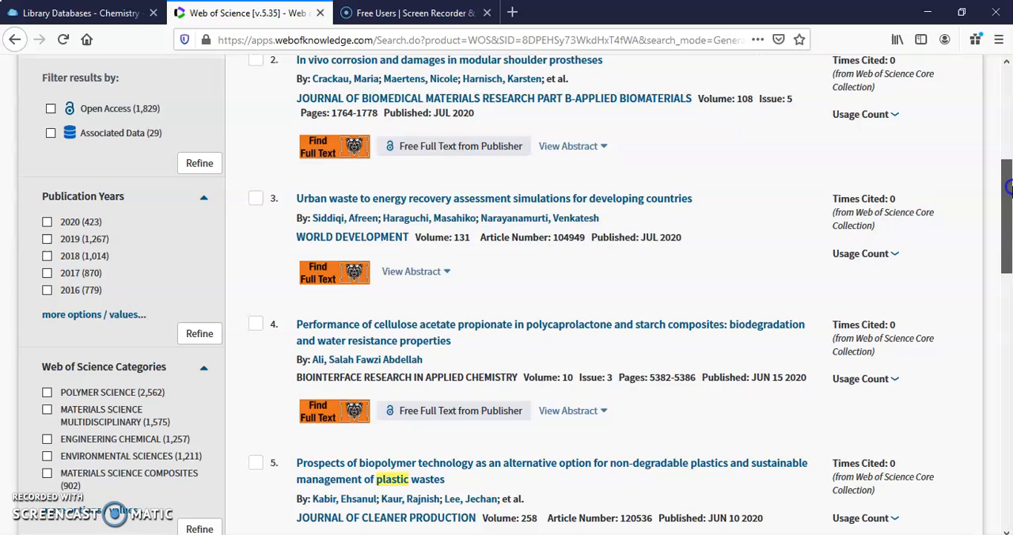
scroll(down, 3)
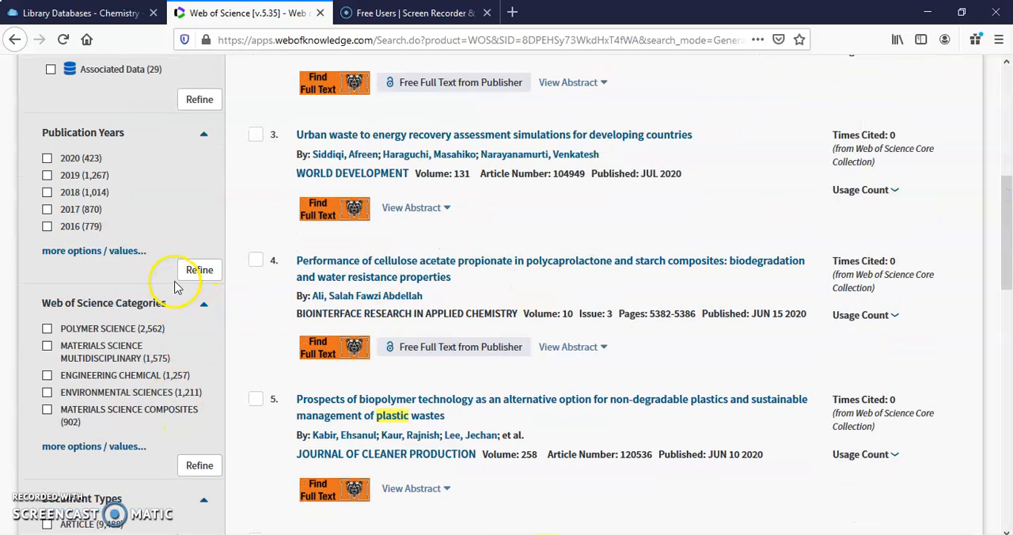
scroll(down, 3)
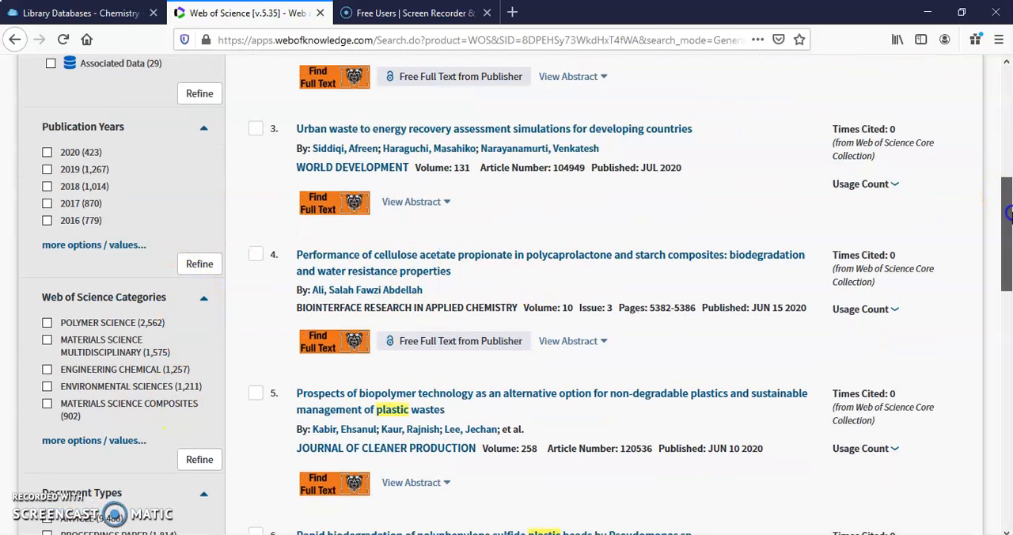
scroll(down, 3)
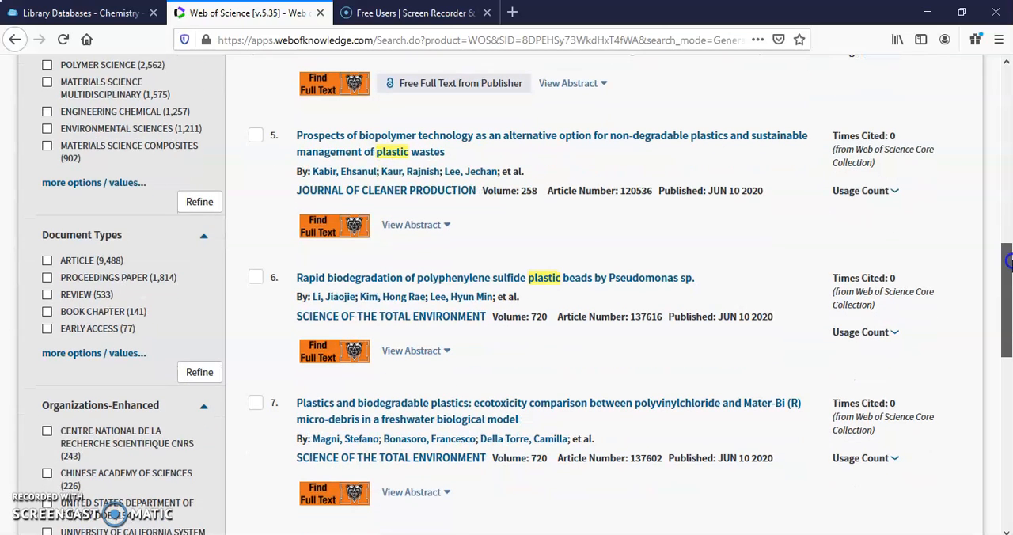
mouse_move(197, 273)
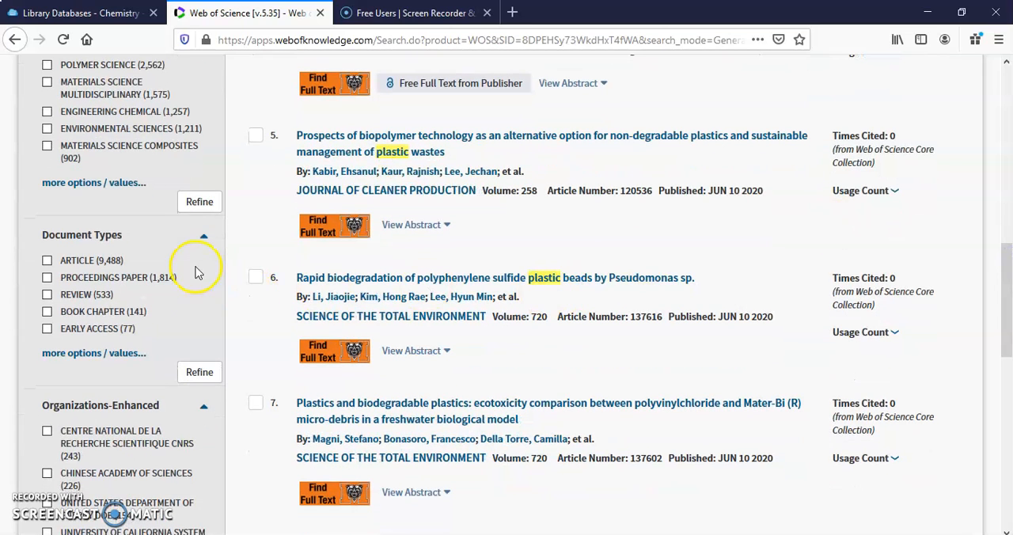
mouse_move(142, 273)
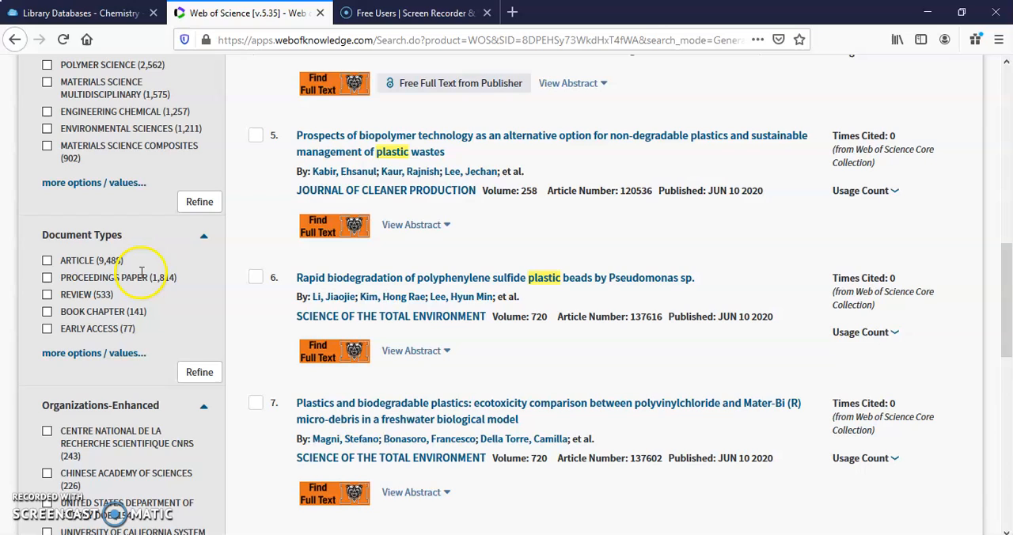
mouse_move(116, 345)
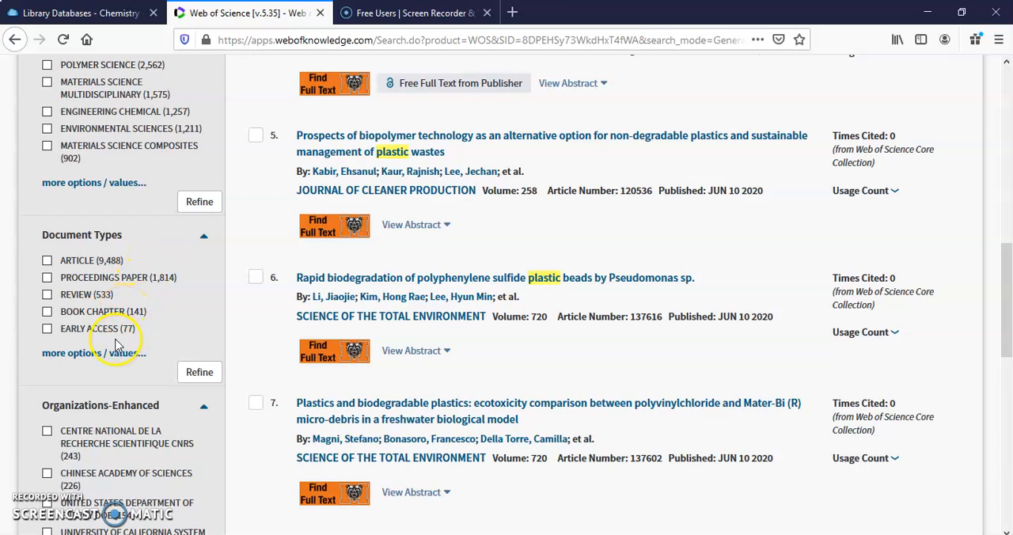
mouse_move(223, 319)
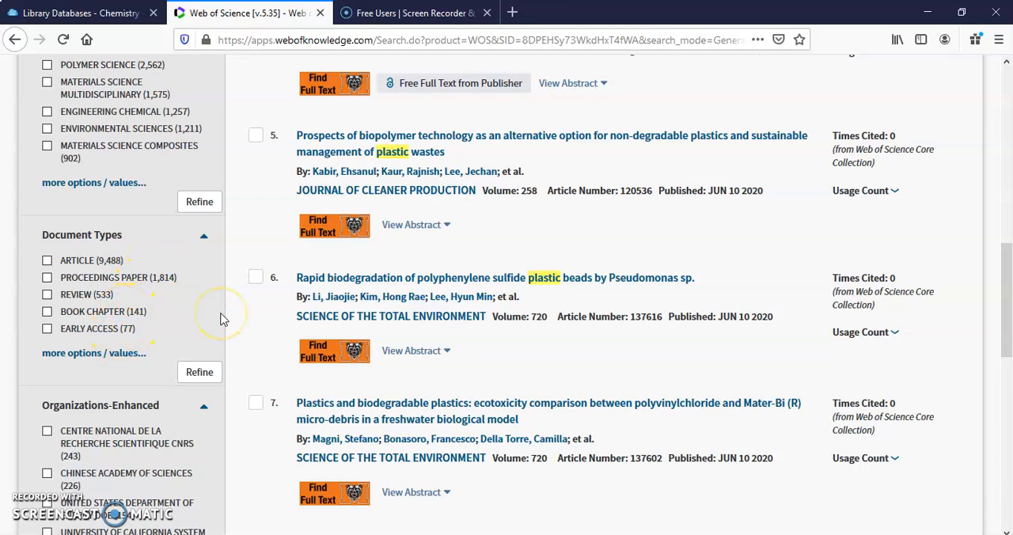
mouse_move(224, 319)
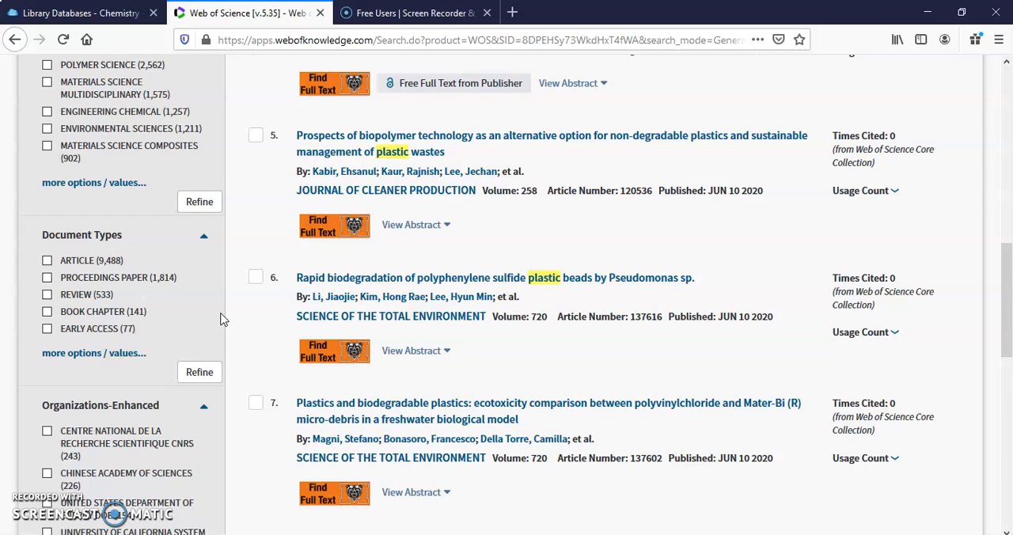
mouse_move(356, 285)
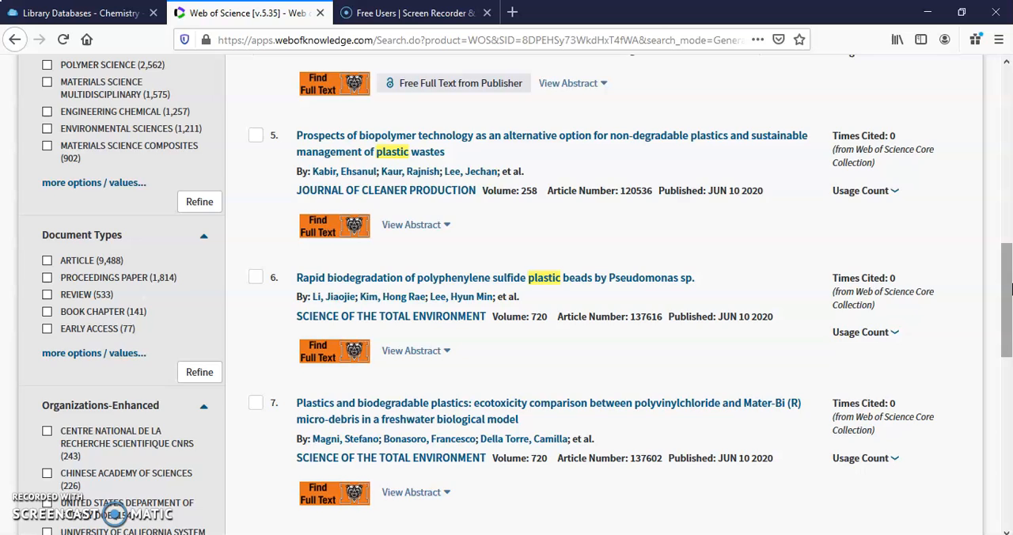
scroll(down, 3)
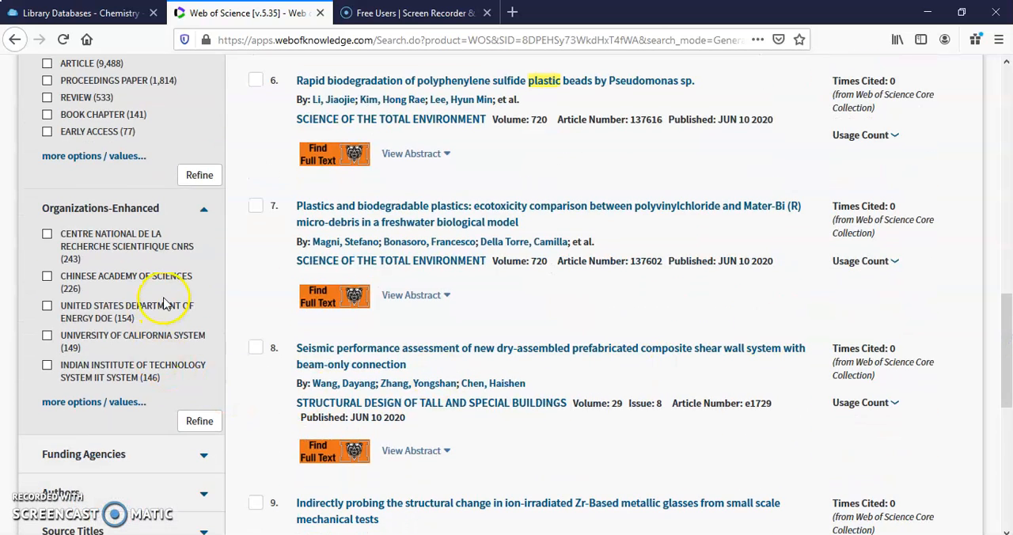
mouse_move(168, 243)
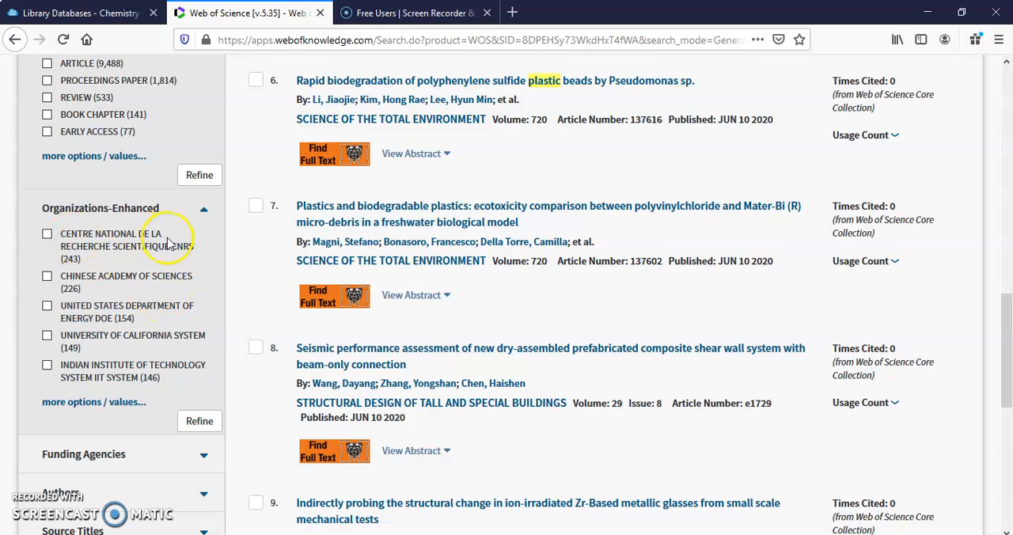
mouse_move(380, 221)
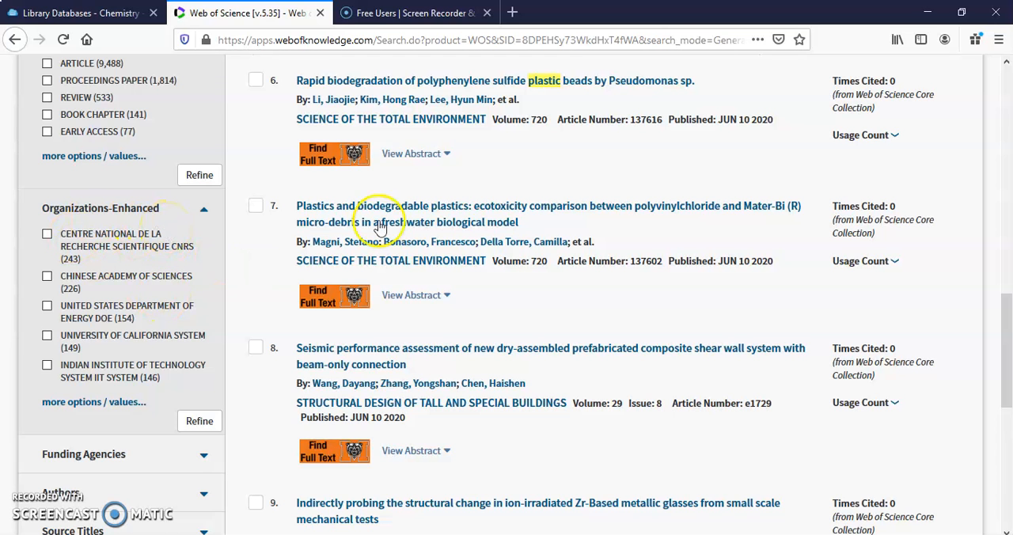
scroll(down, 3)
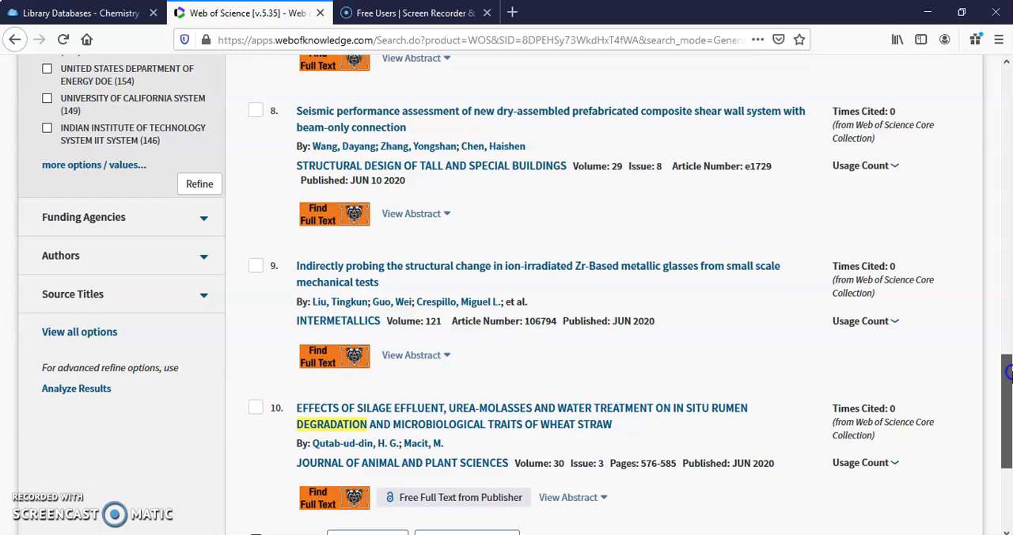
mouse_move(208, 219)
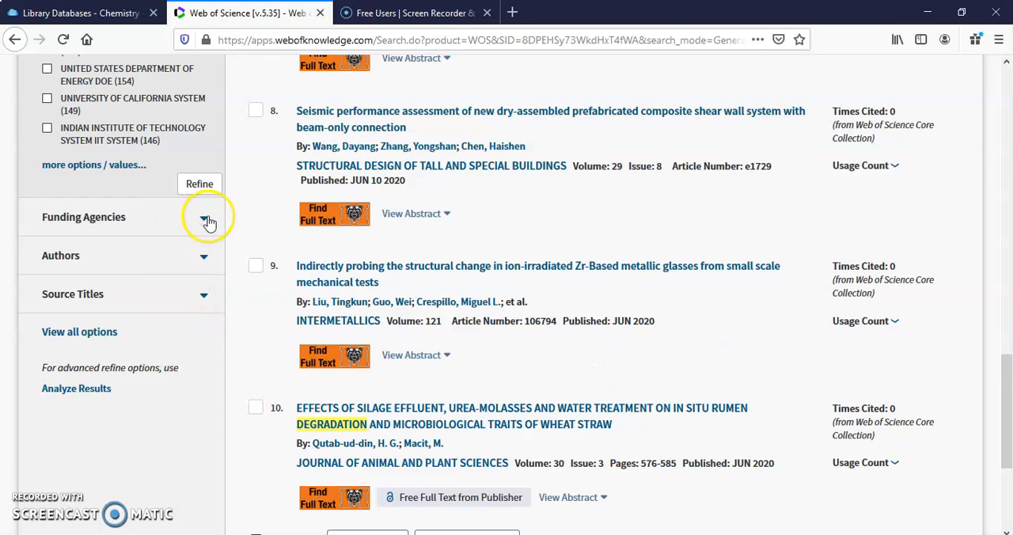
Expand the Funding Agencies filter and scroll through the revealed options.
click(203, 217)
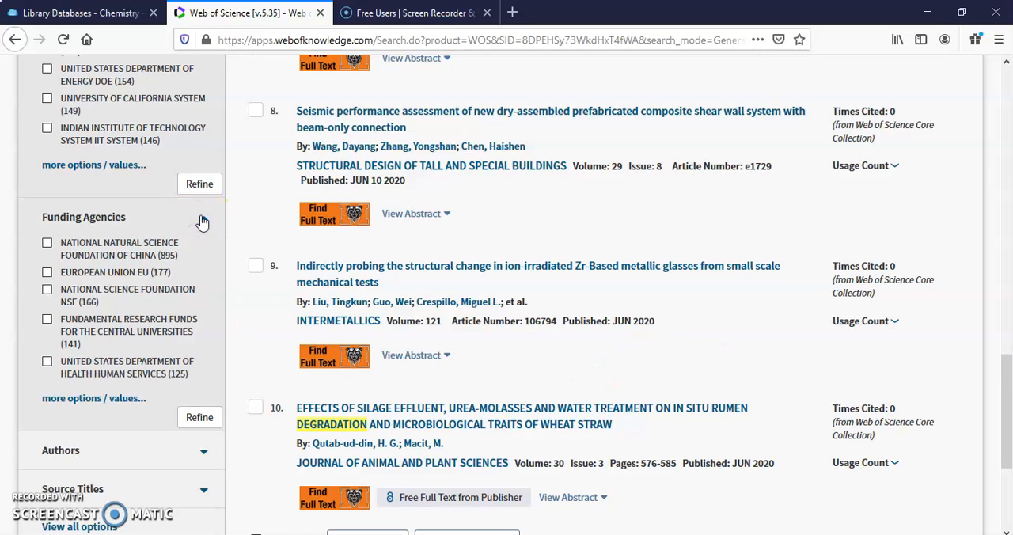
click(203, 217)
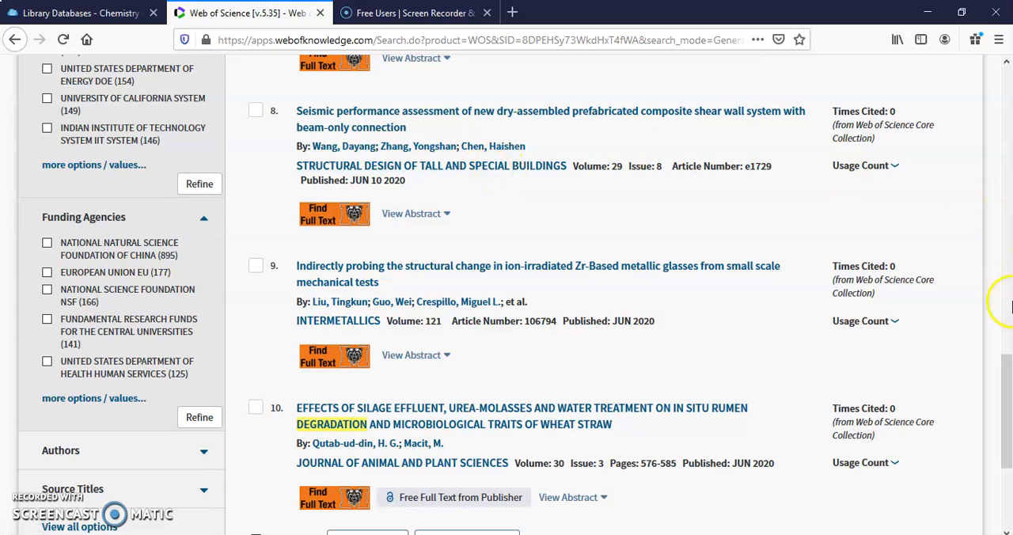
scroll(up, 3)
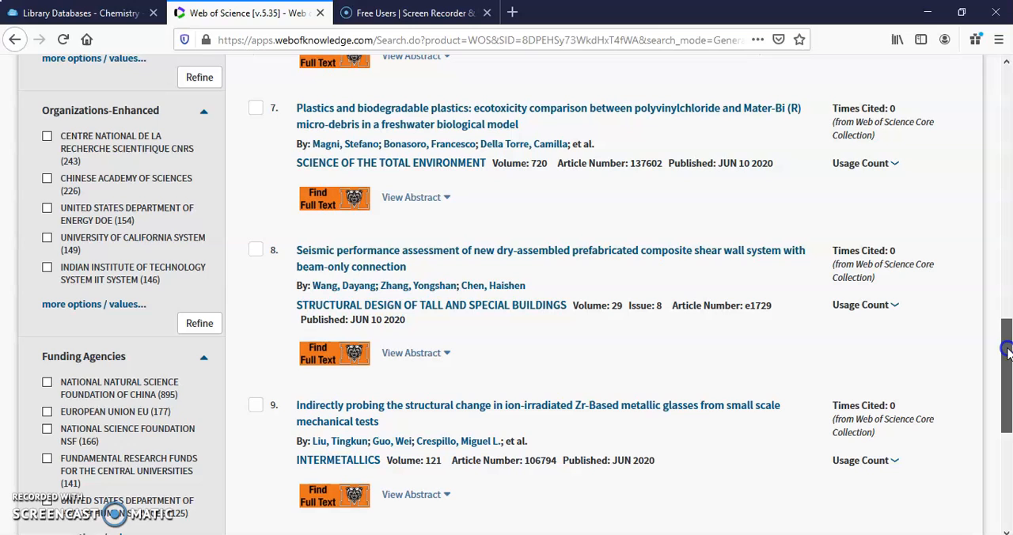
scroll(down, 3)
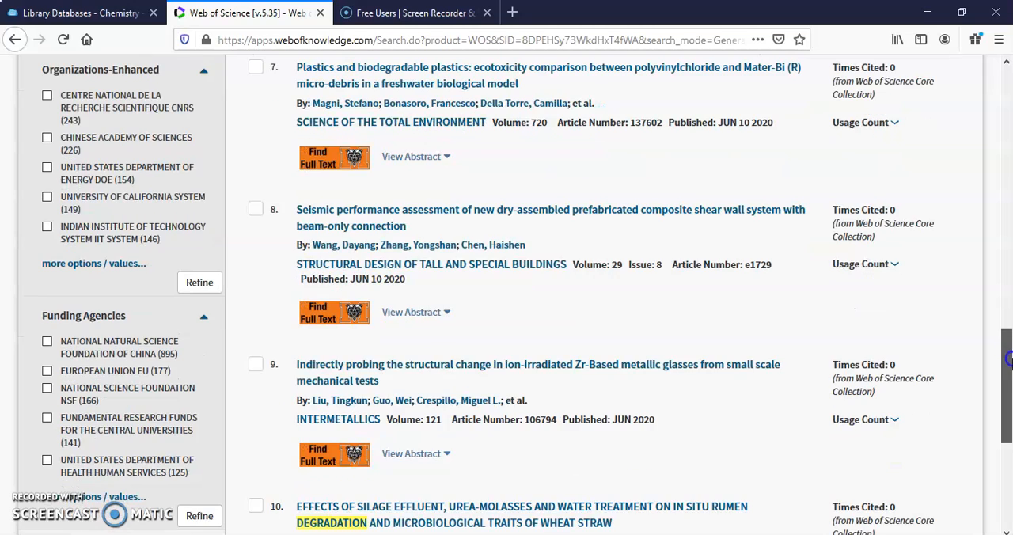
scroll(down, 3)
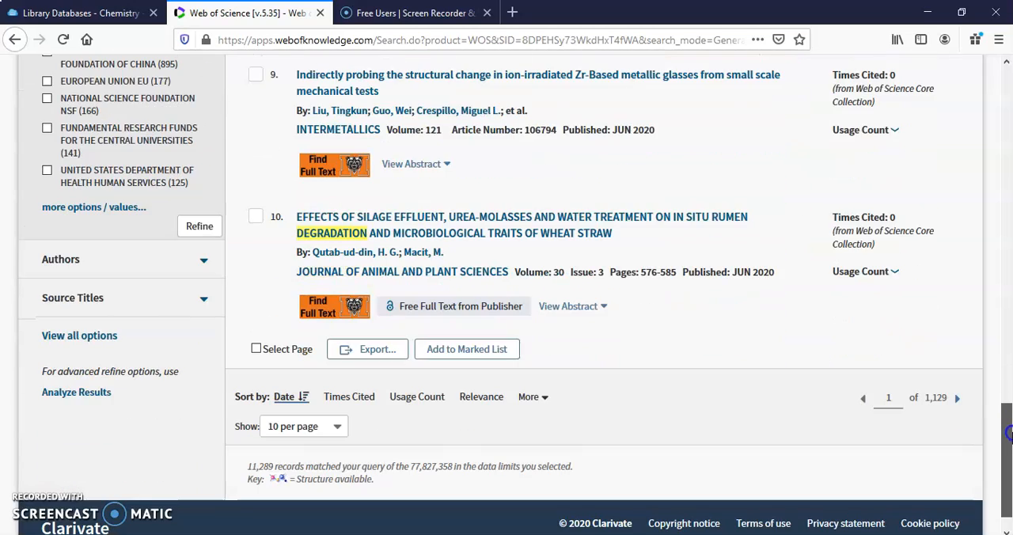
scroll(up, 3)
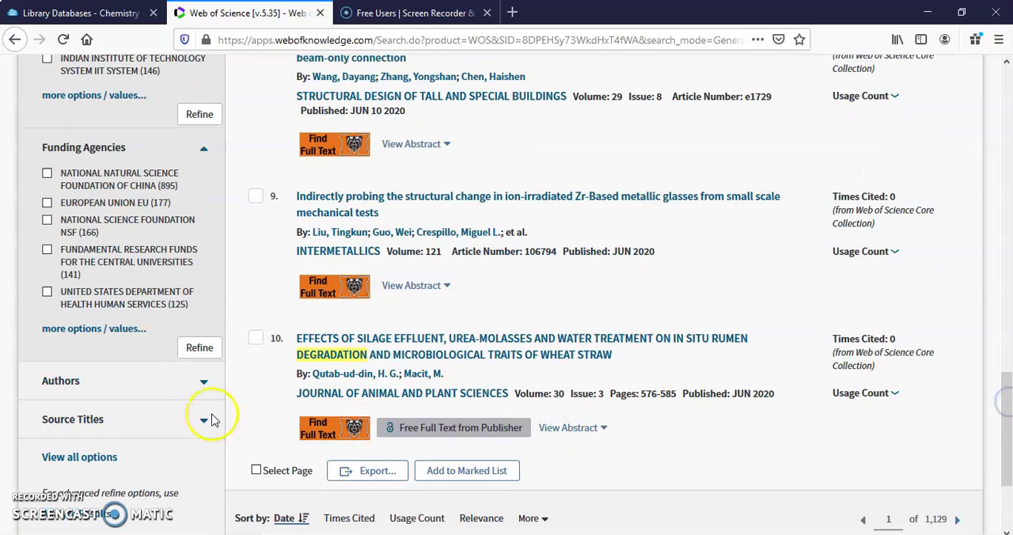
mouse_move(95, 281)
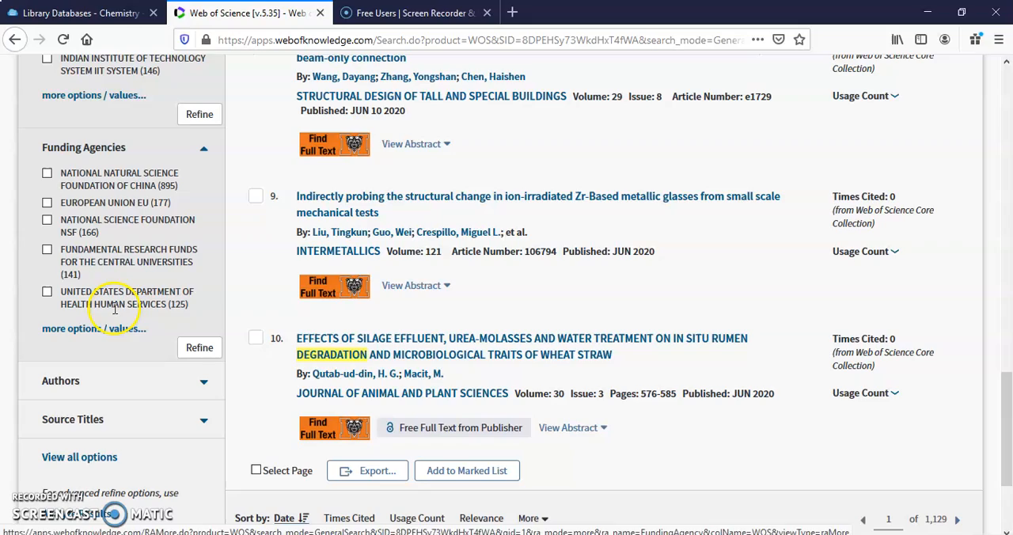
scroll(up, 3)
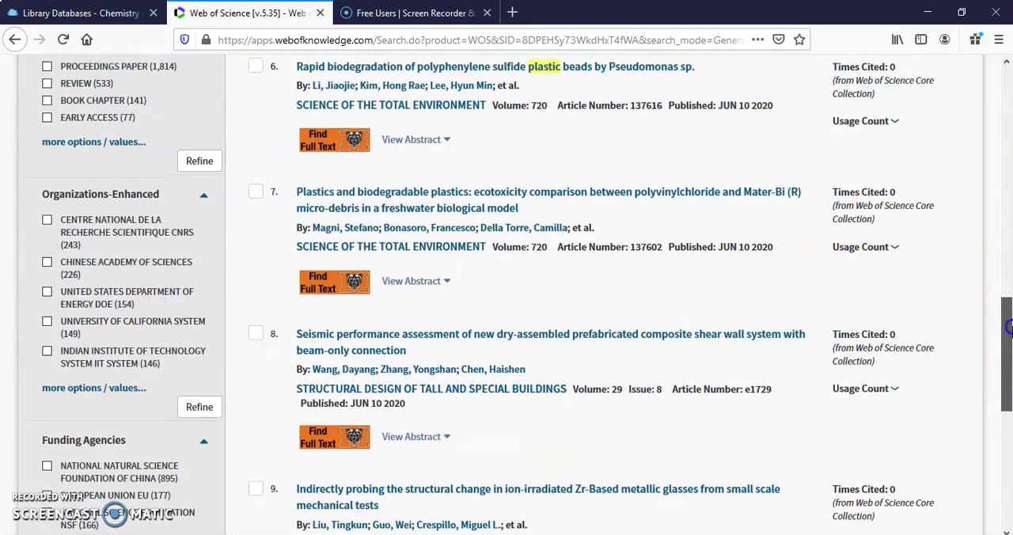
scroll(up, 3)
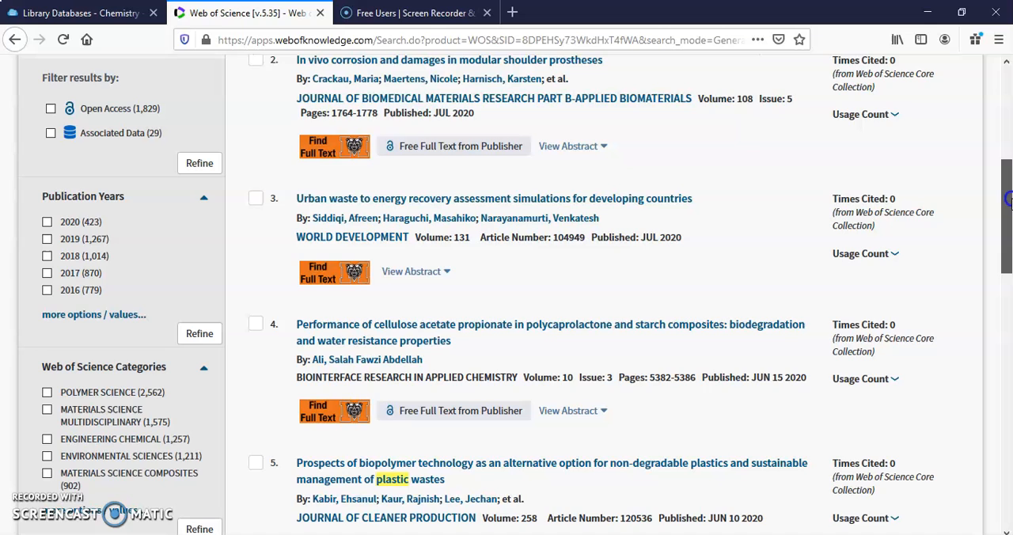
scroll(up, 3)
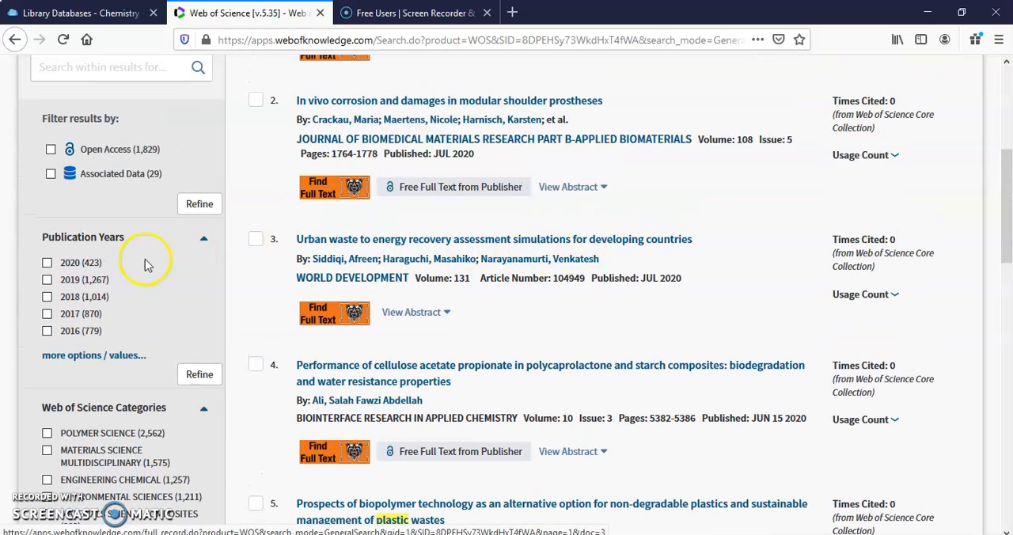
mouse_move(623, 318)
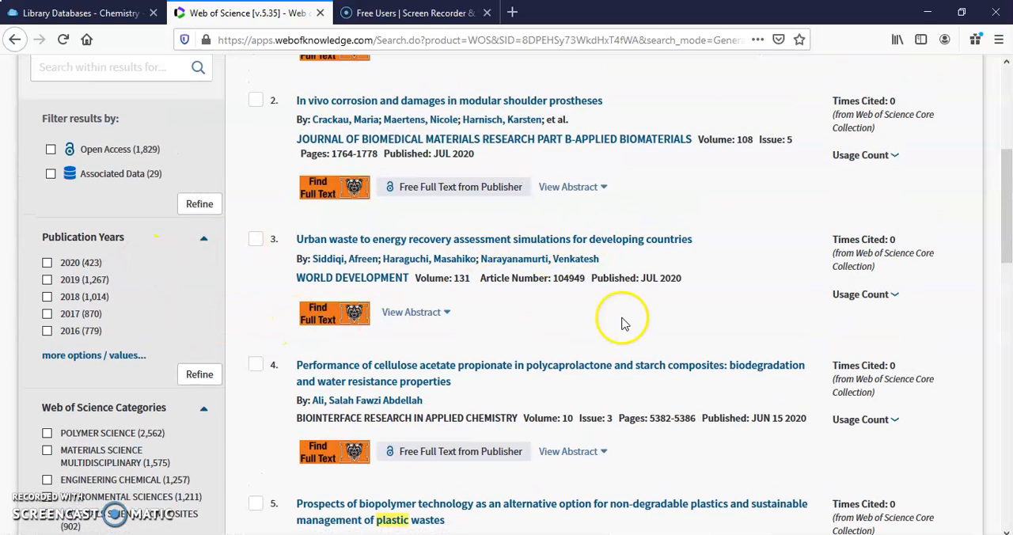
mouse_move(883, 238)
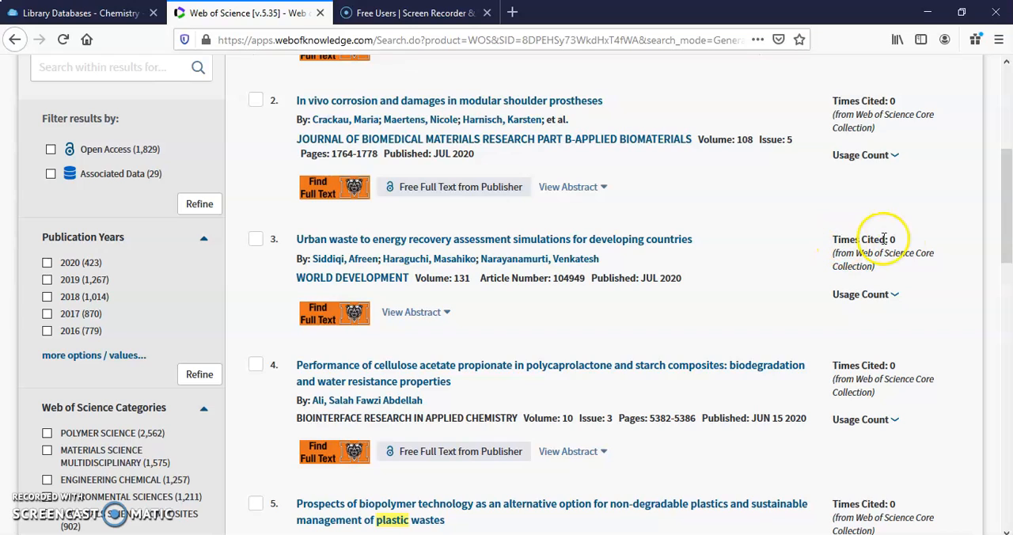
mouse_move(898, 245)
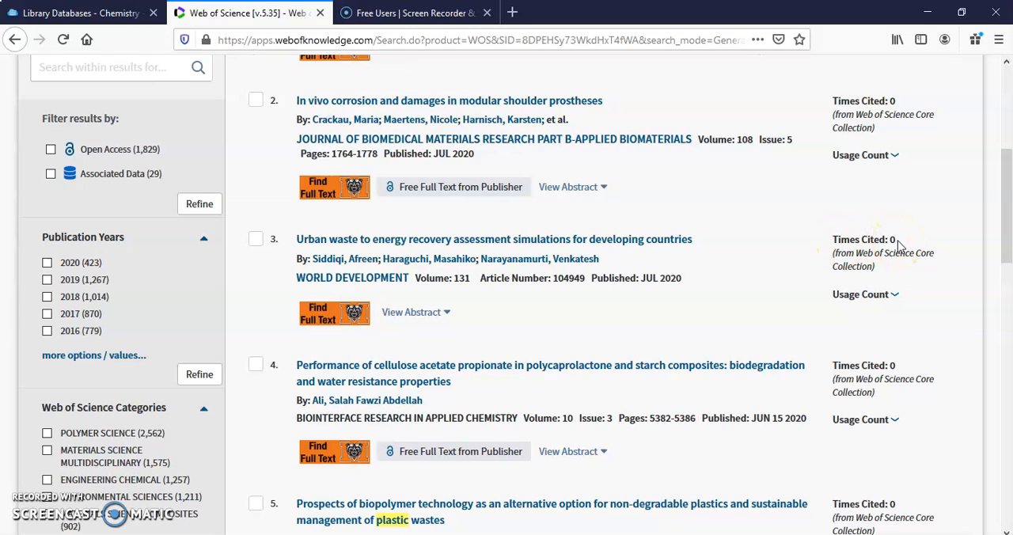
mouse_move(725, 304)
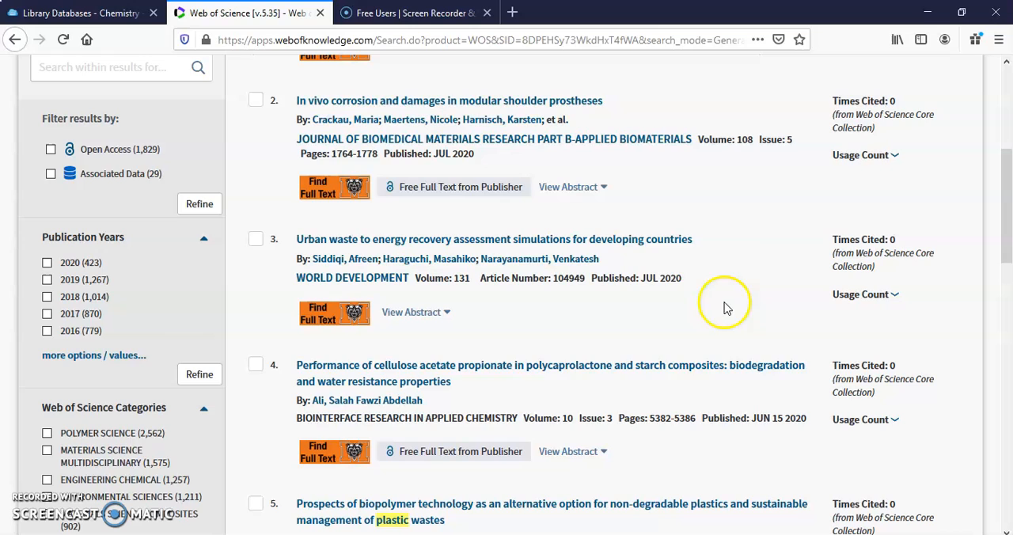
mouse_move(677, 287)
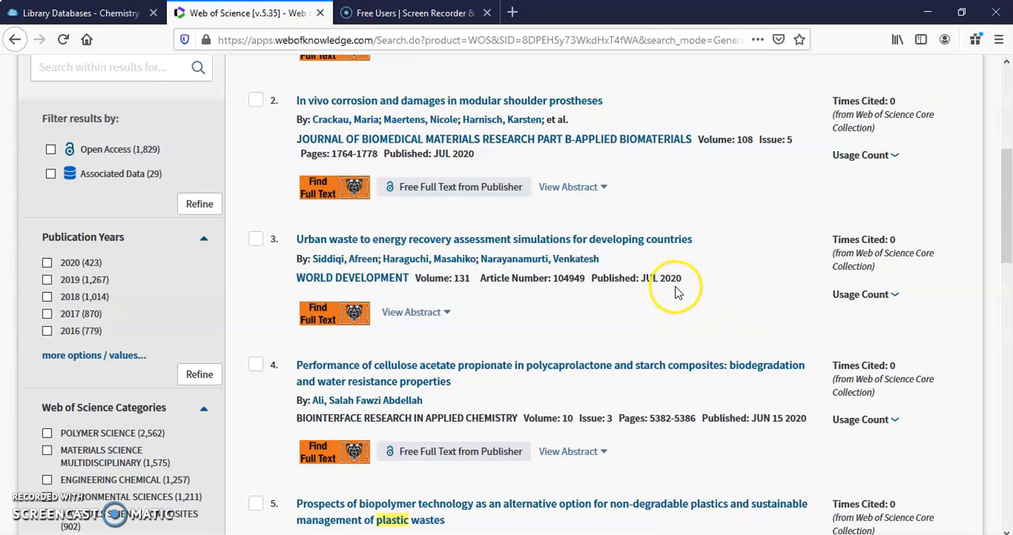
mouse_move(676, 289)
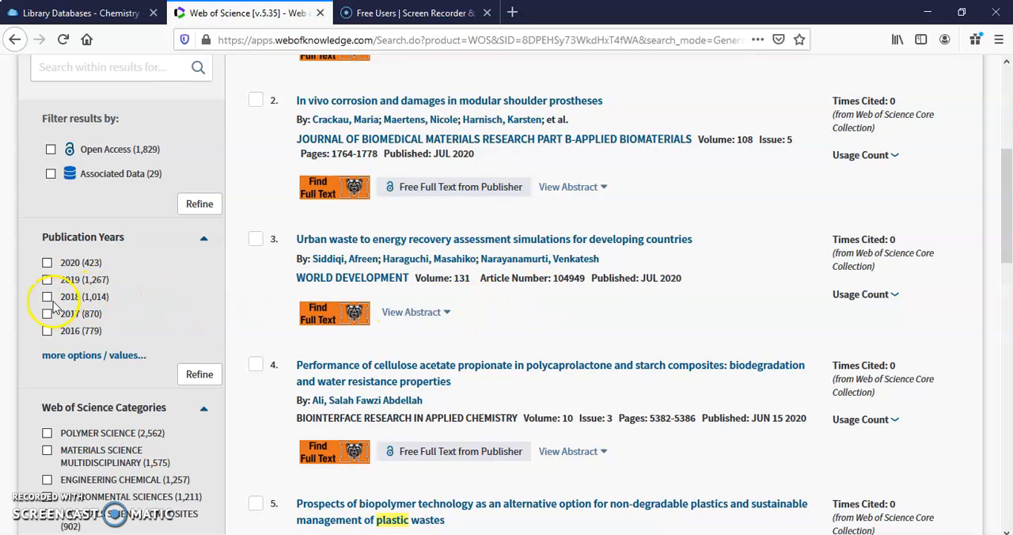
Tick 2018 under Publication Years and refine, leaving 1,014 records.
click(48, 296)
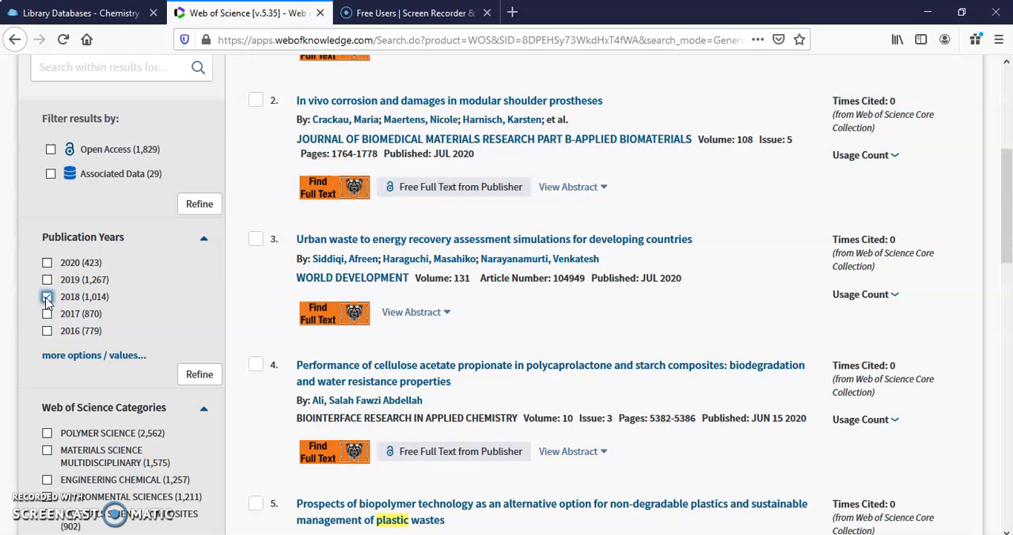
click(47, 296)
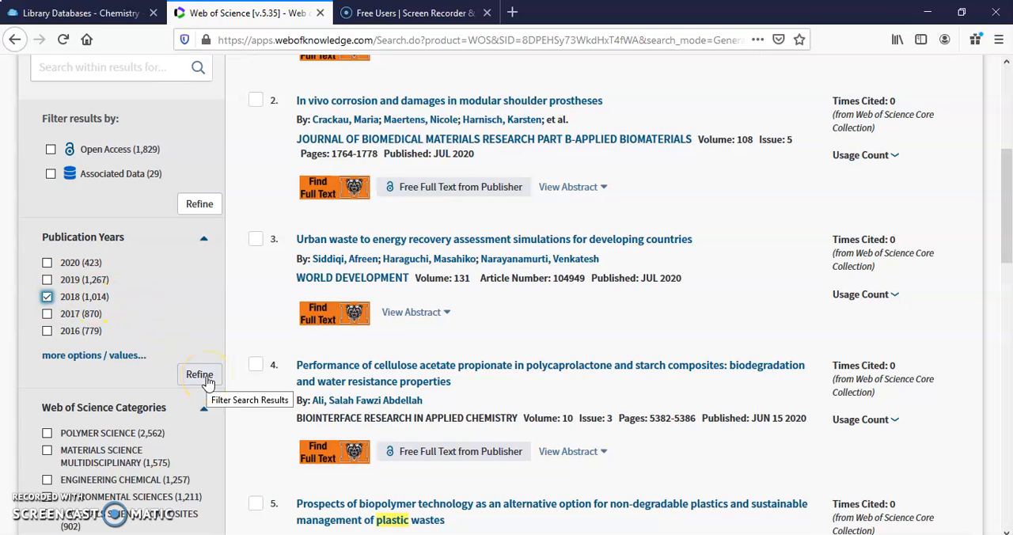
click(199, 374)
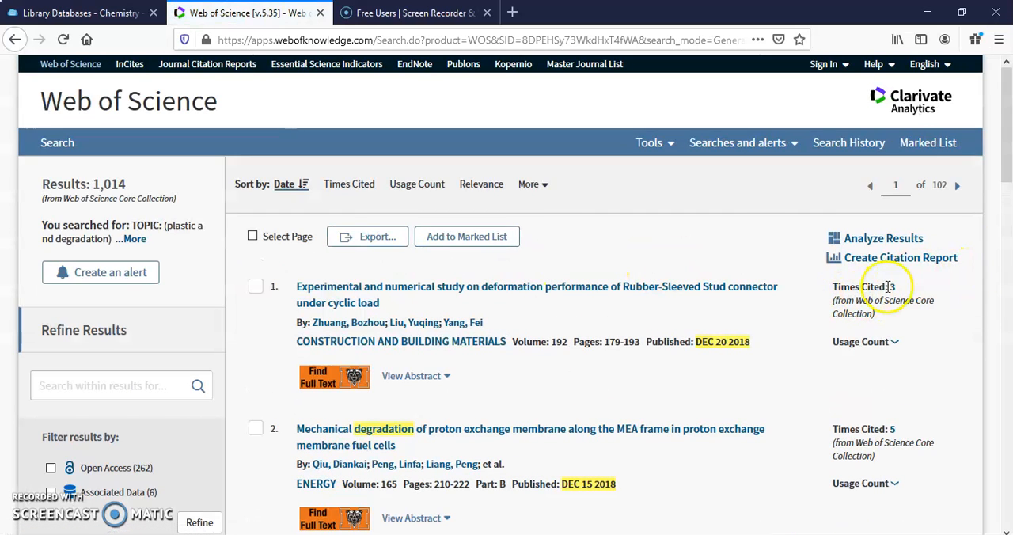
scroll(down, 3)
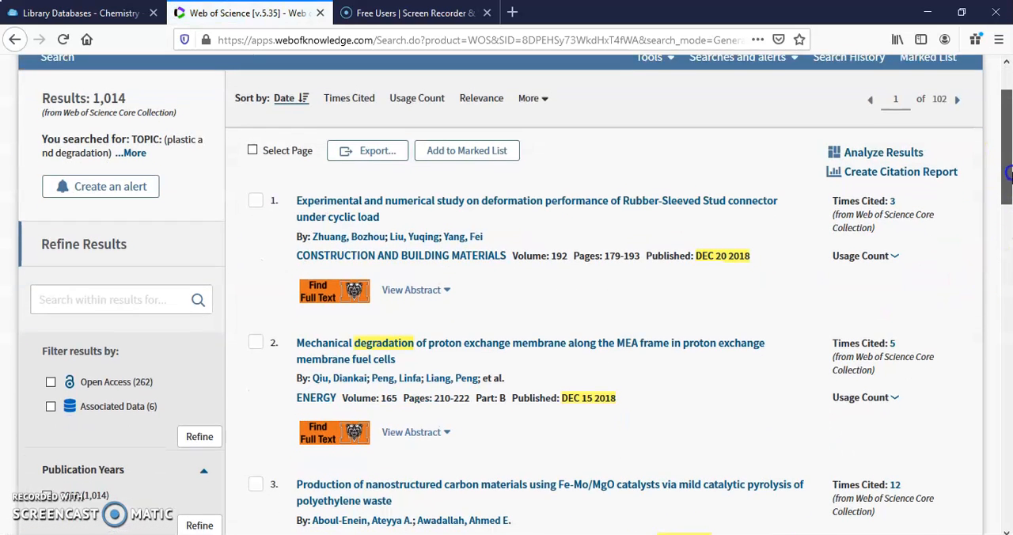
scroll(up, 3)
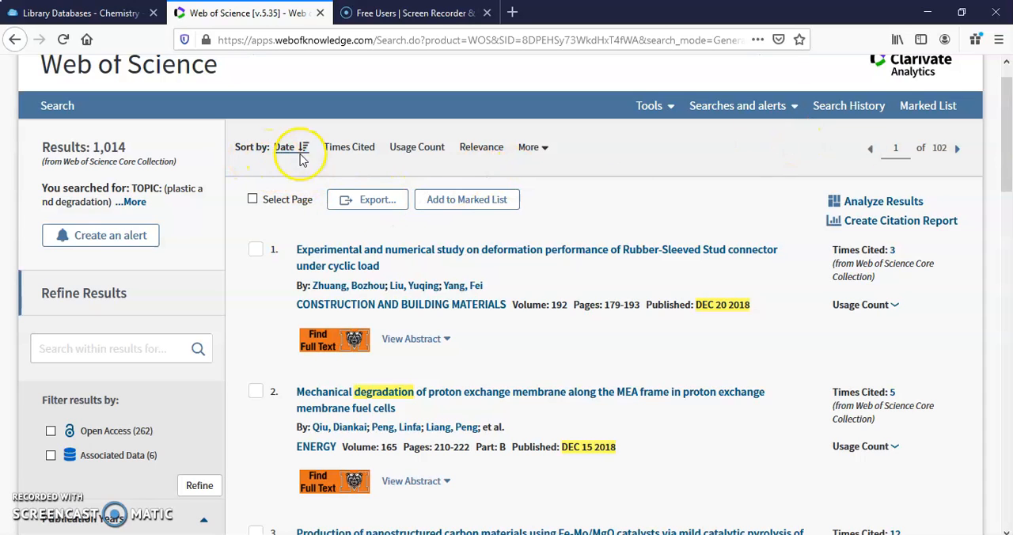
mouse_move(350, 147)
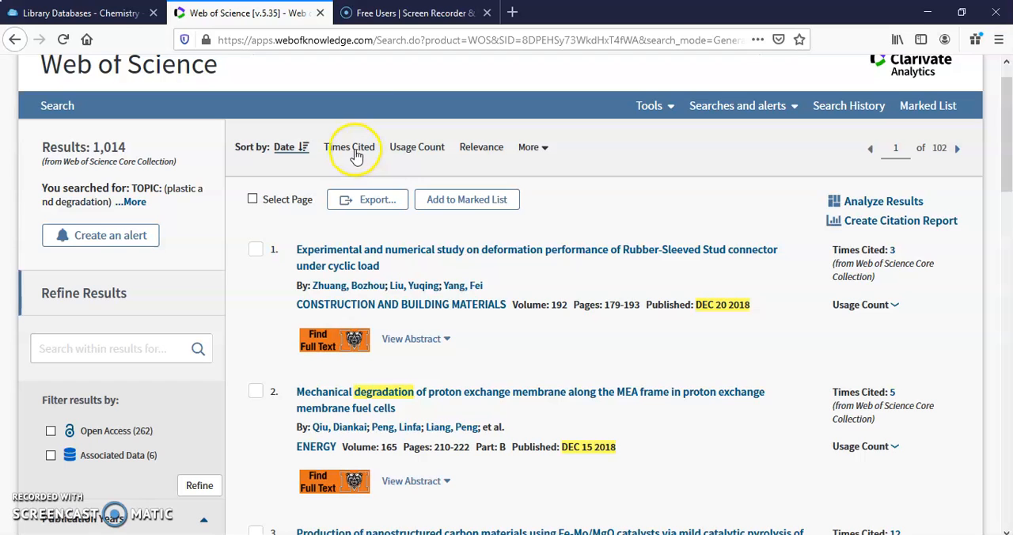
Sort the 2018 results by Times Cited.
click(350, 147)
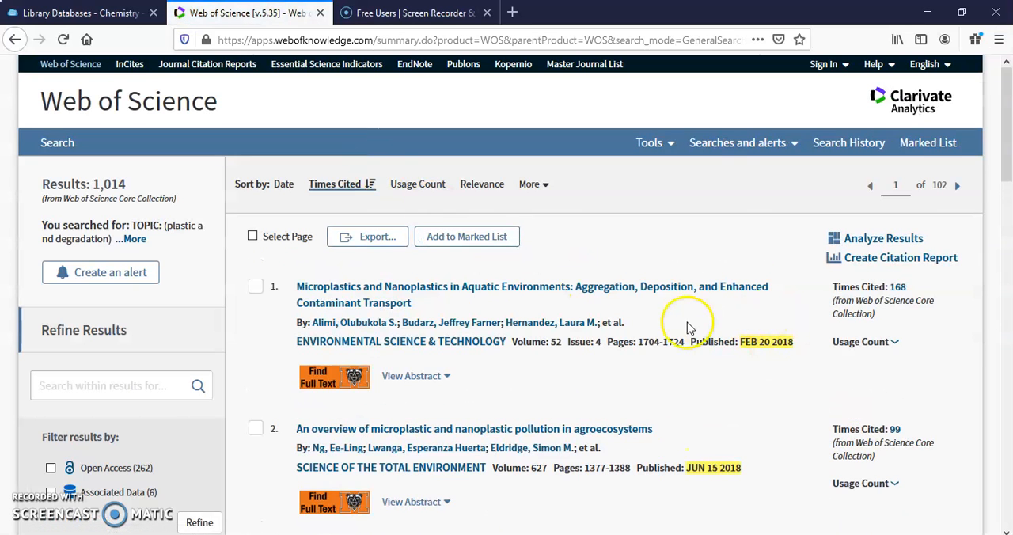
mouse_move(802, 315)
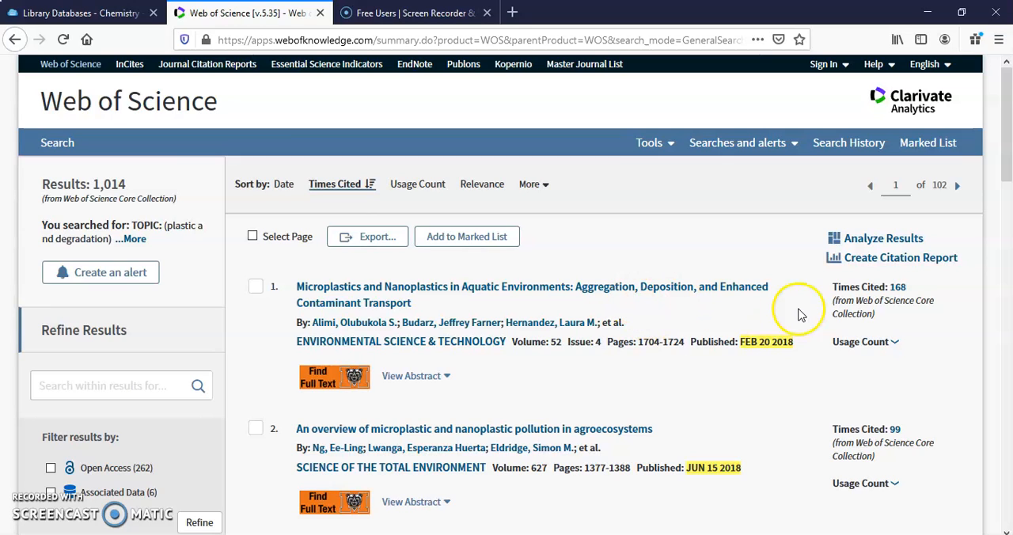
mouse_move(910, 294)
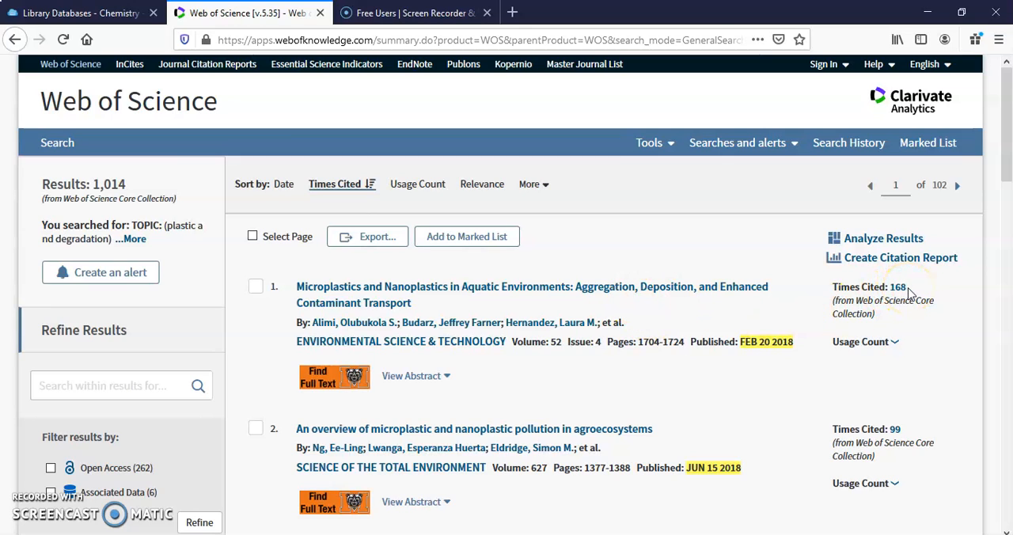
mouse_move(432, 207)
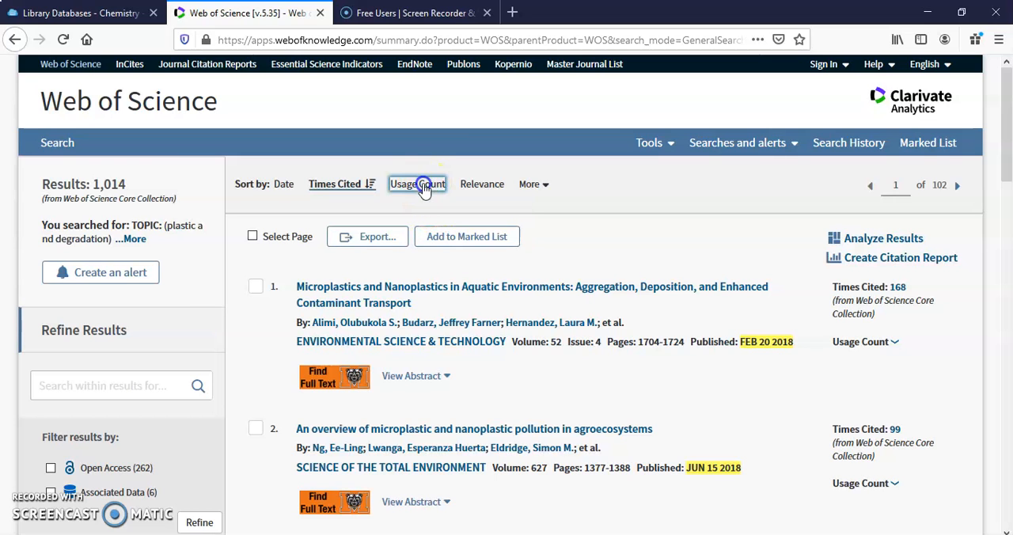
Switch the results' sort order to Usage Count.
click(417, 184)
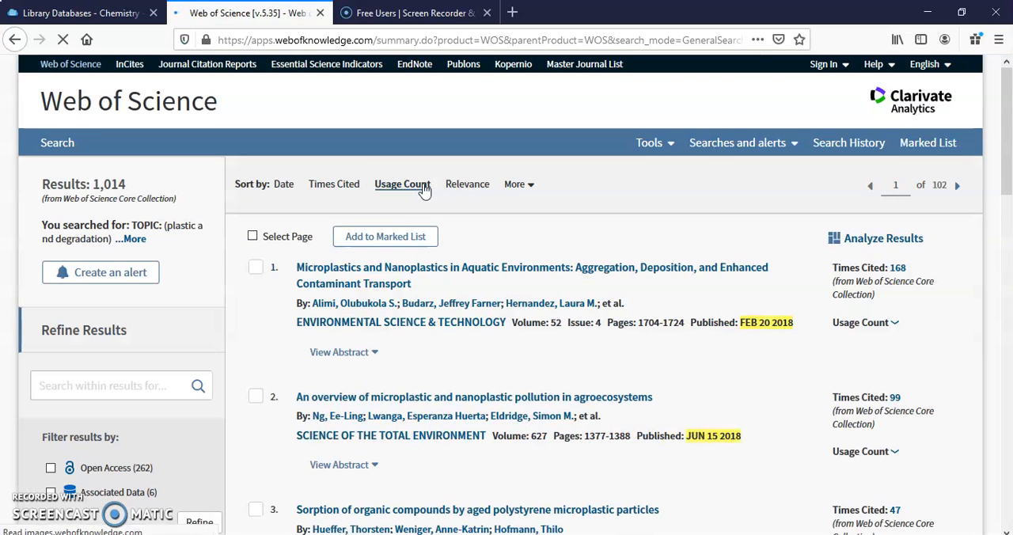
click(402, 183)
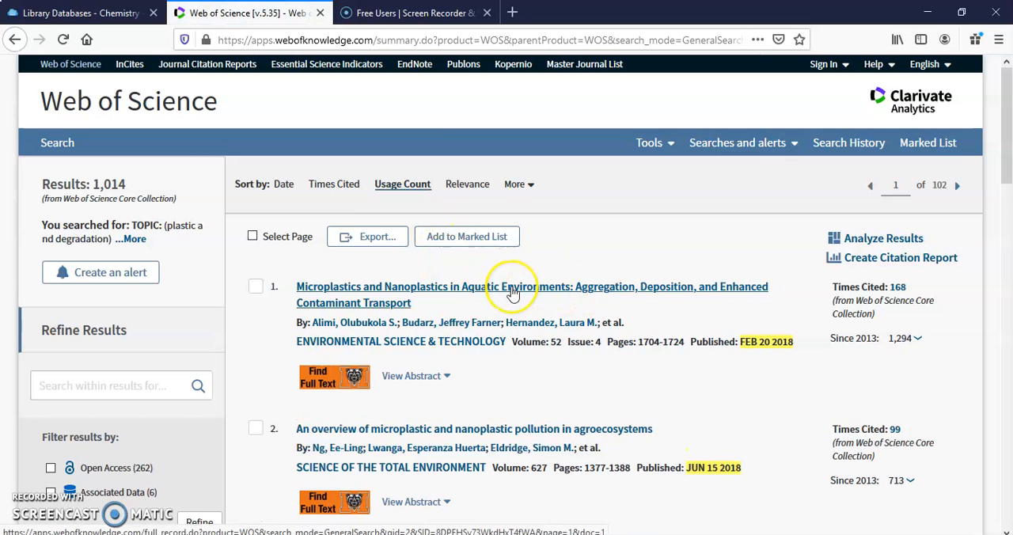
mouse_move(513, 293)
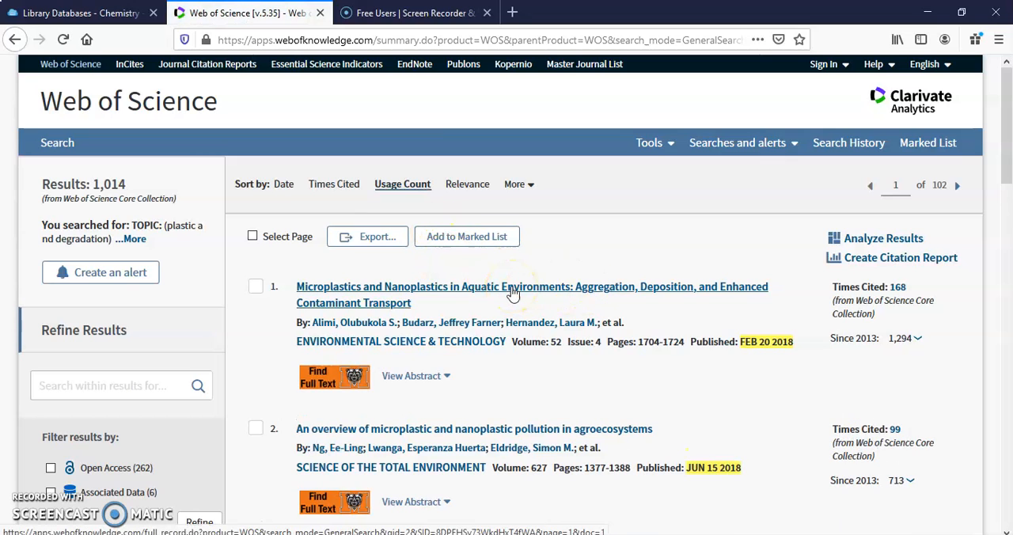
mouse_move(923, 297)
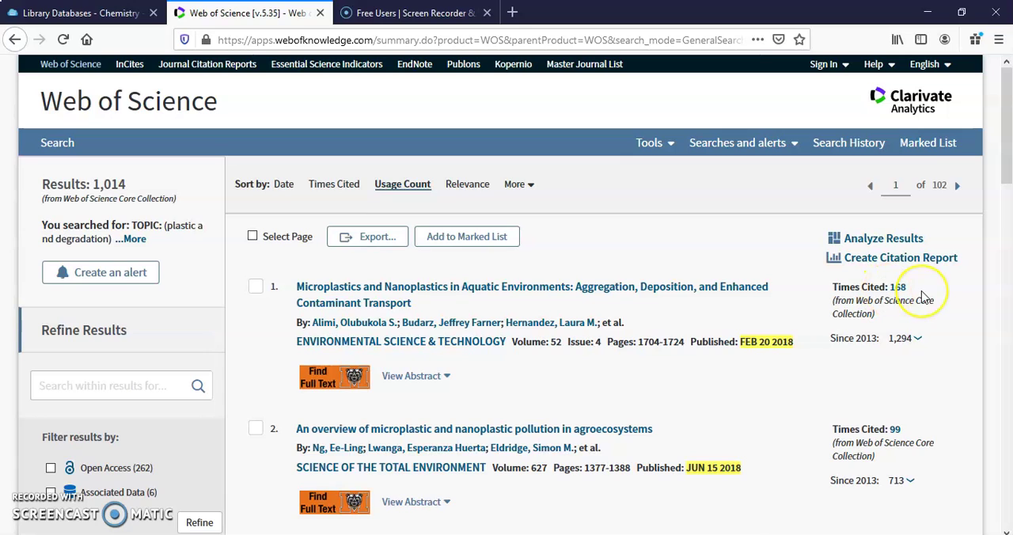
mouse_move(918, 358)
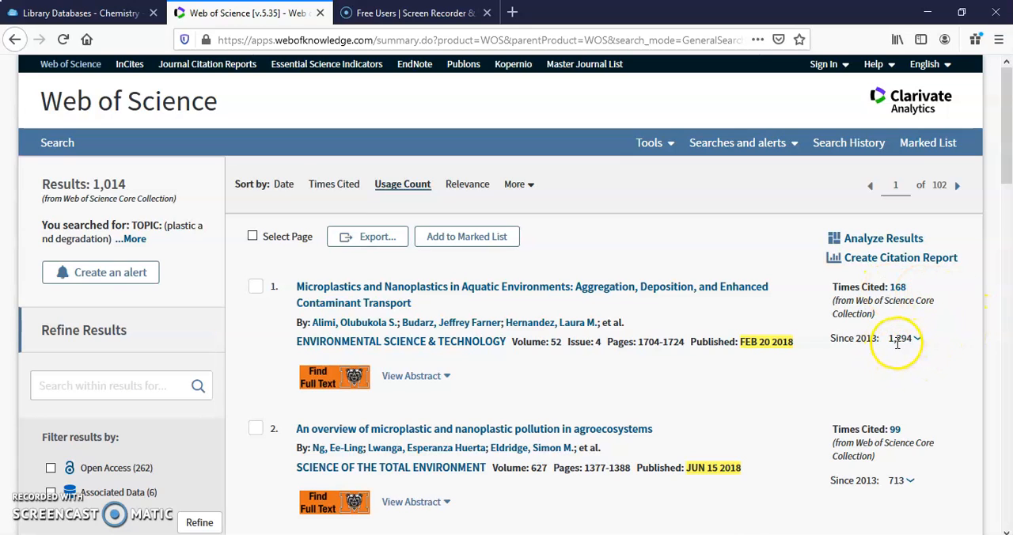
mouse_move(978, 344)
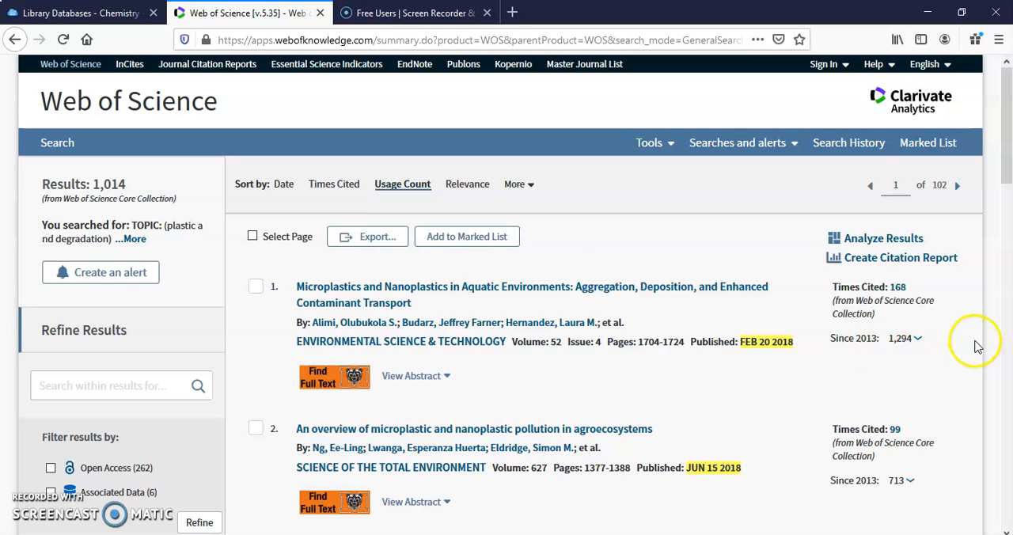
mouse_move(884, 238)
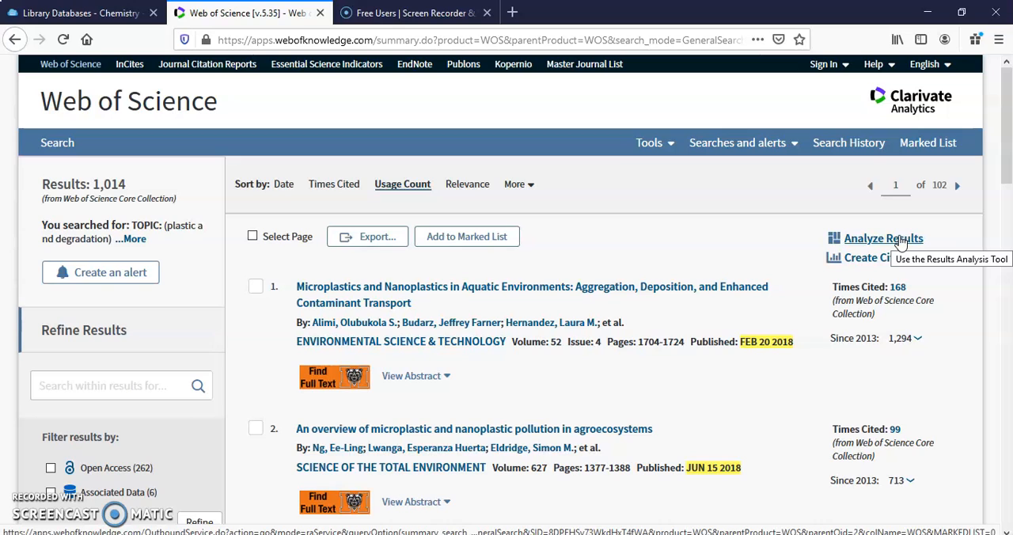
mouse_move(783, 239)
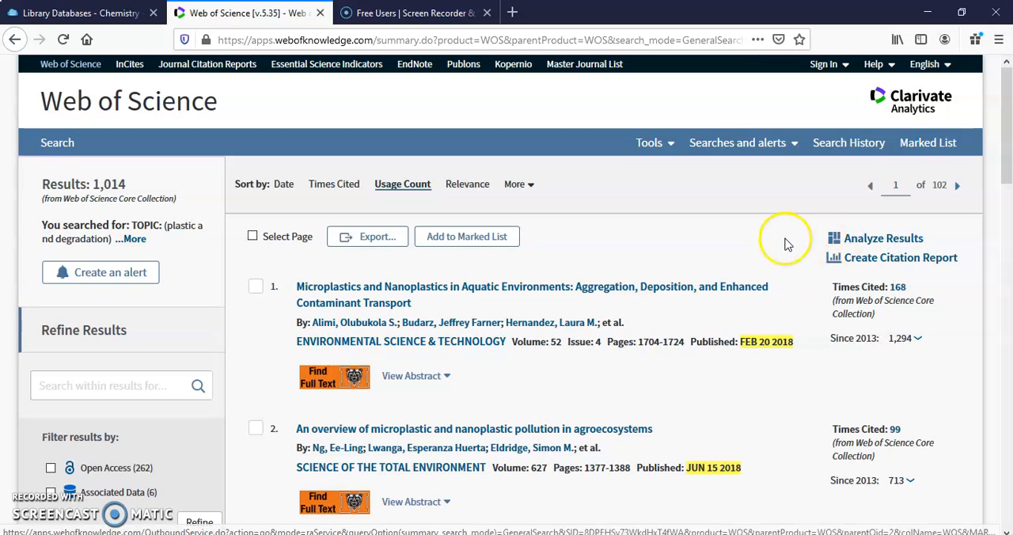
mouse_move(653, 246)
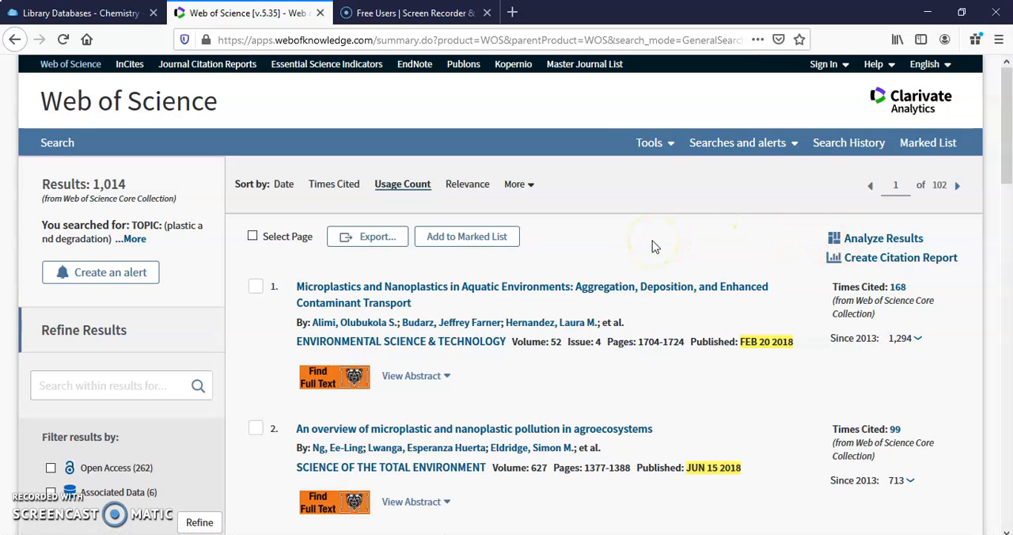
mouse_move(774, 166)
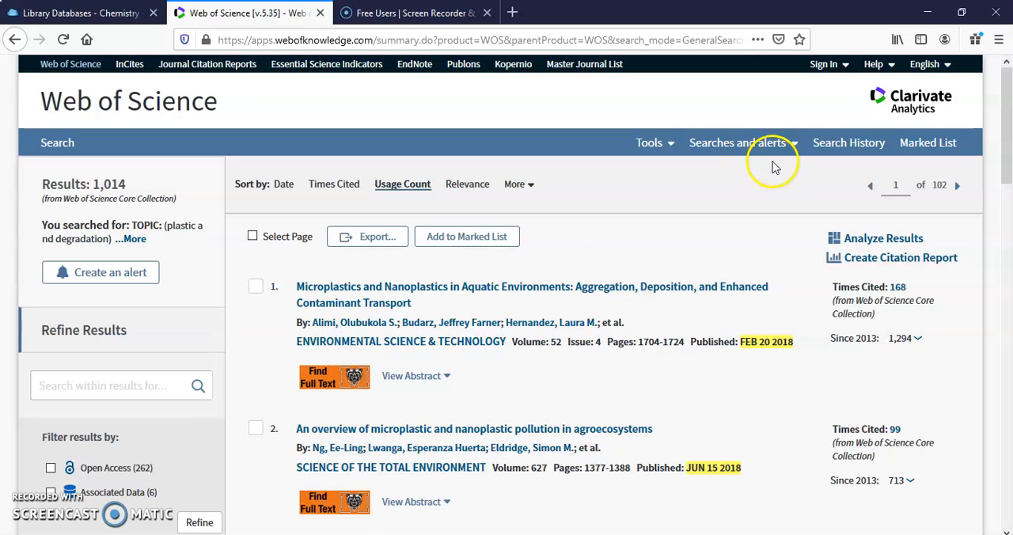
mouse_move(703, 190)
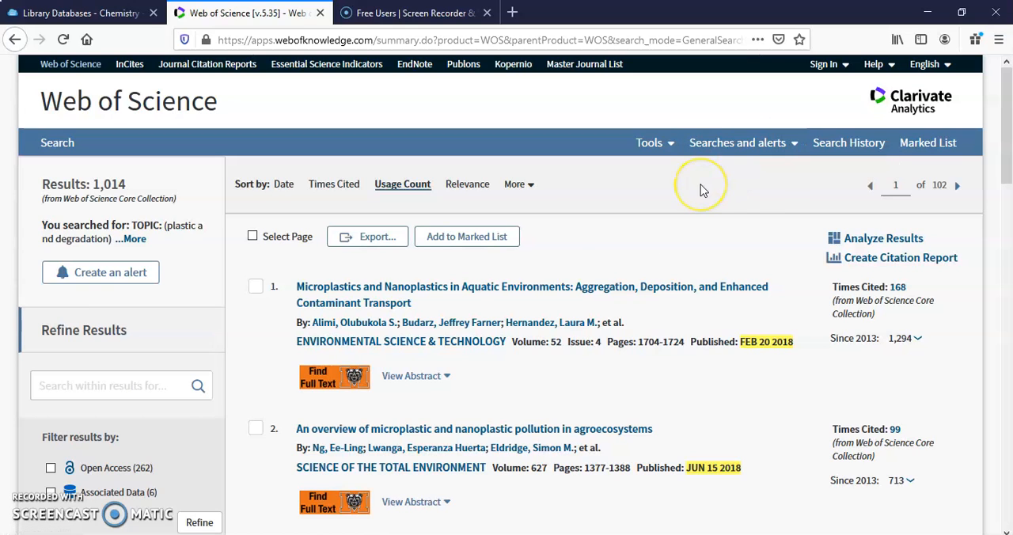
mouse_move(703, 190)
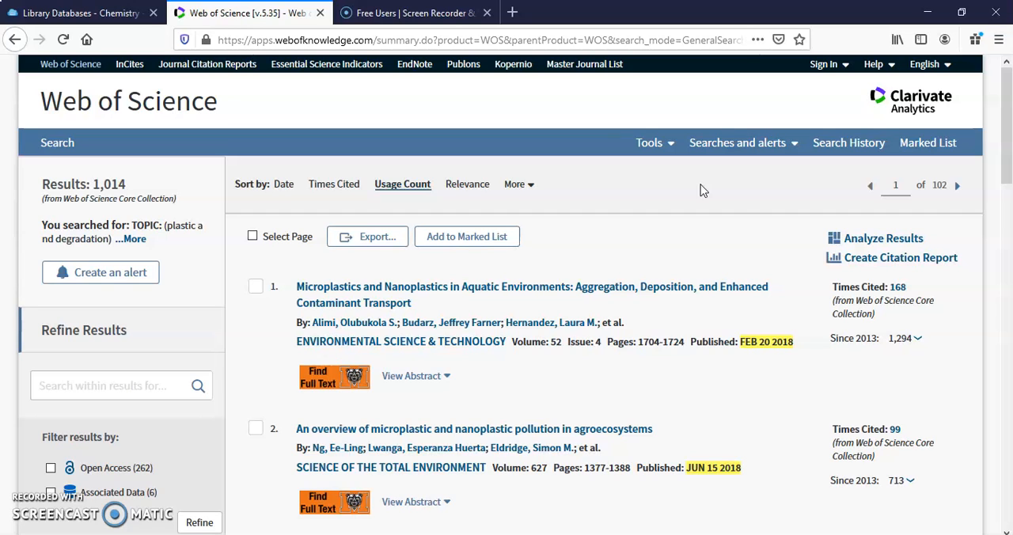
mouse_move(1005, 87)
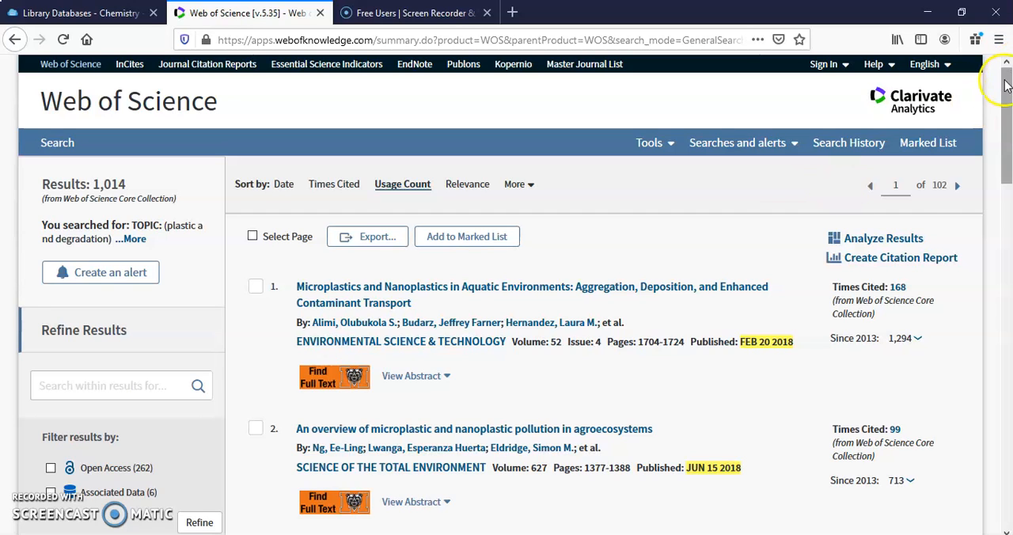
mouse_move(1003, 85)
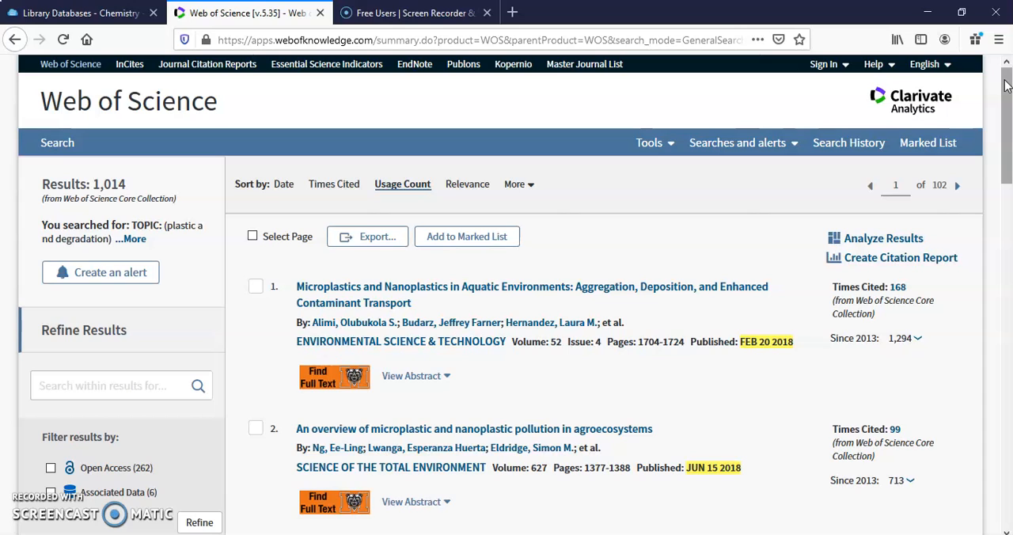